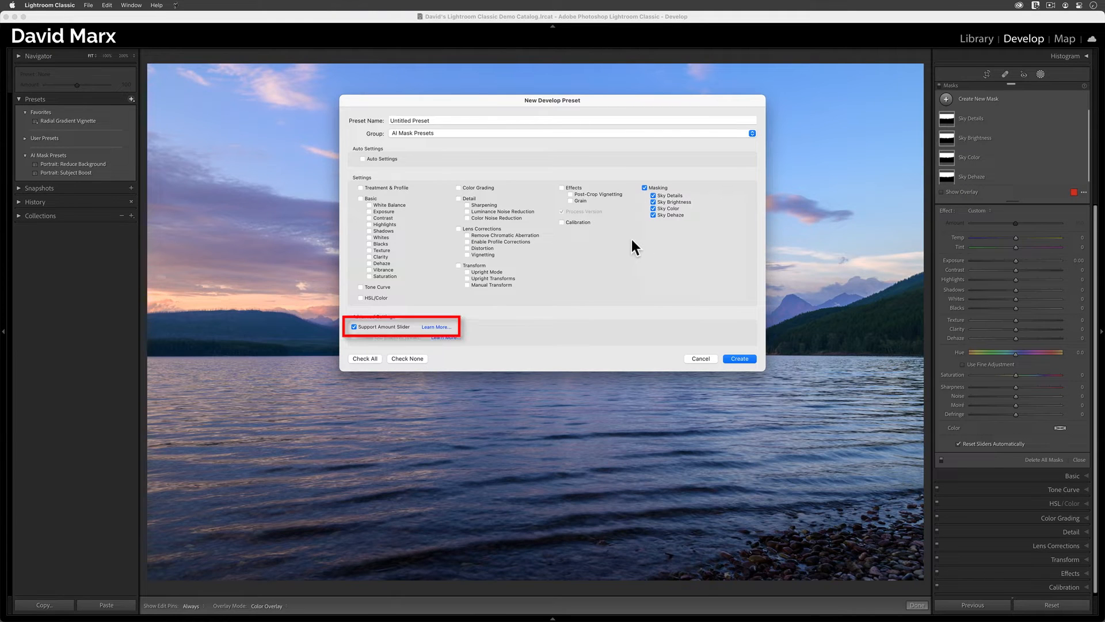
# Name the new preset 'Sunset: Warm Boost' and create it in the AI Mask Presets group
pyautogui.click(571, 120)
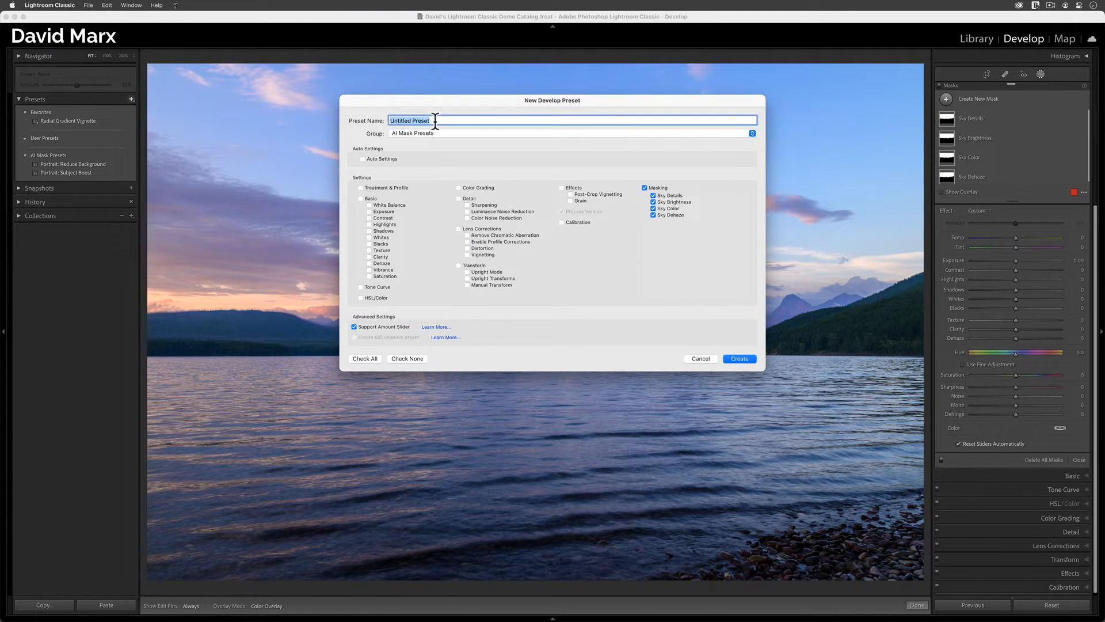
pyautogui.write('Sunset: Warm Boost')
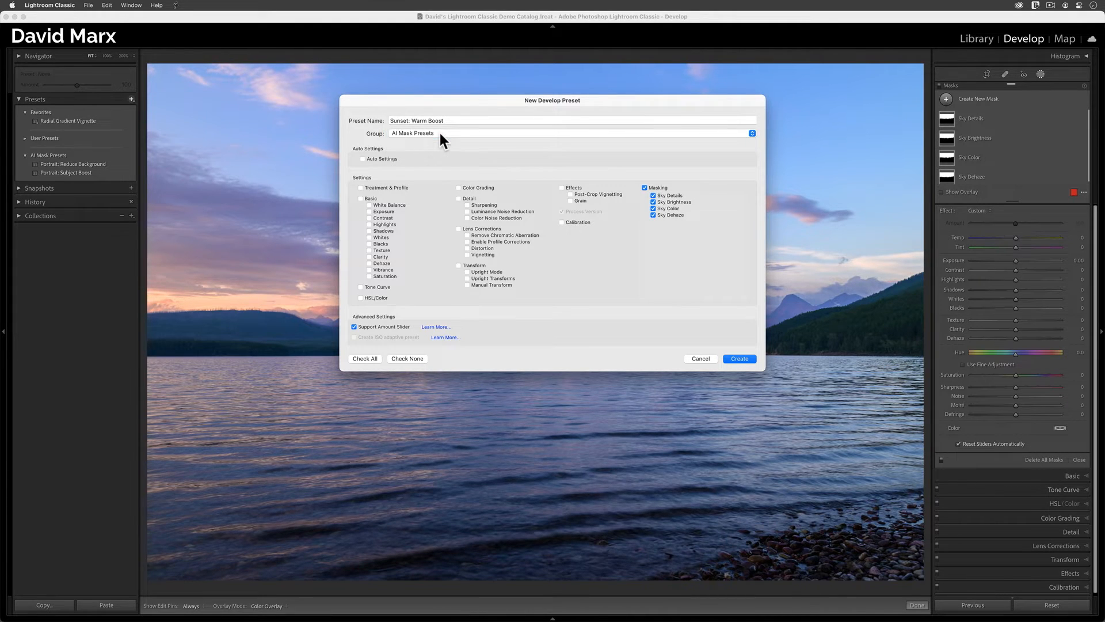
pyautogui.click(739, 358)
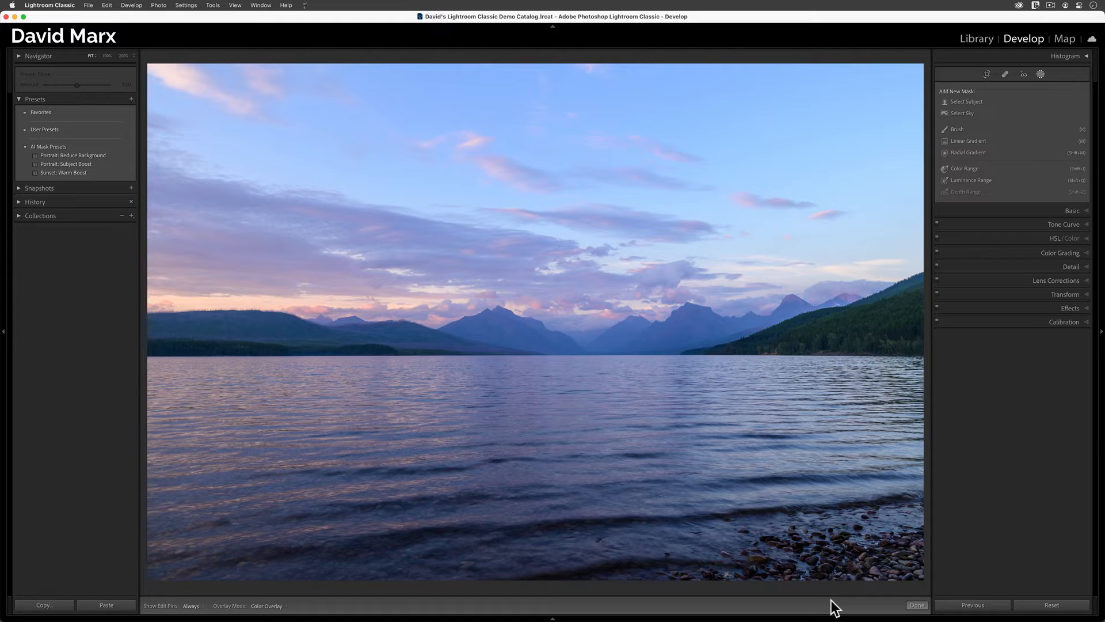
# Apply Sunset: Warm Boost to the lake photo and test its Amount slider from zero upward
pyautogui.click(65, 172)
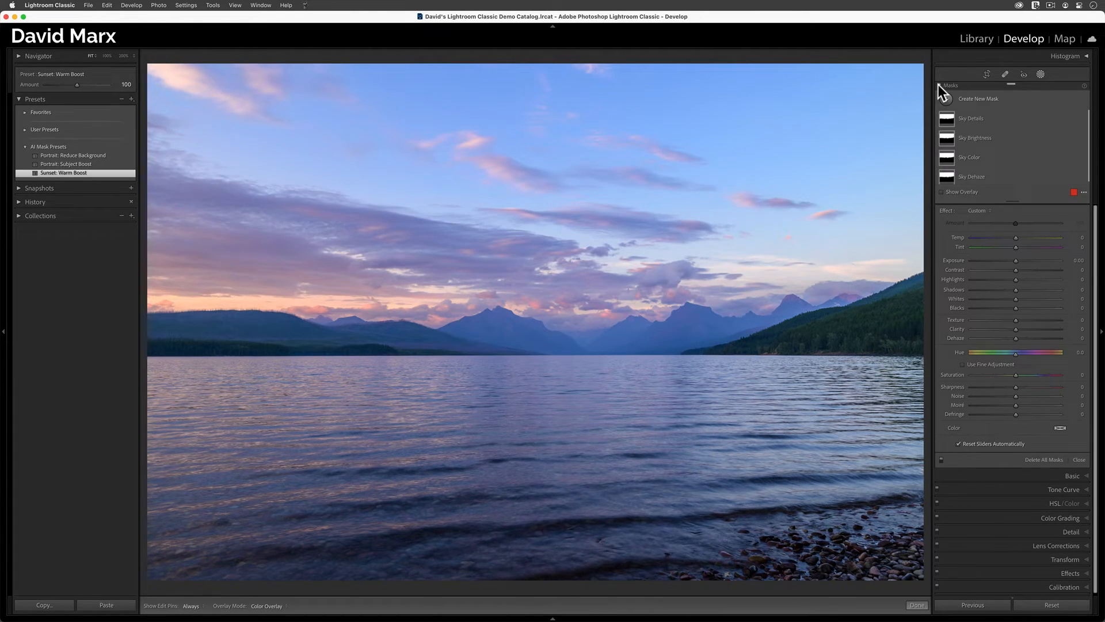
pyautogui.moveTo(77, 84); pyautogui.dragTo(43, 84)
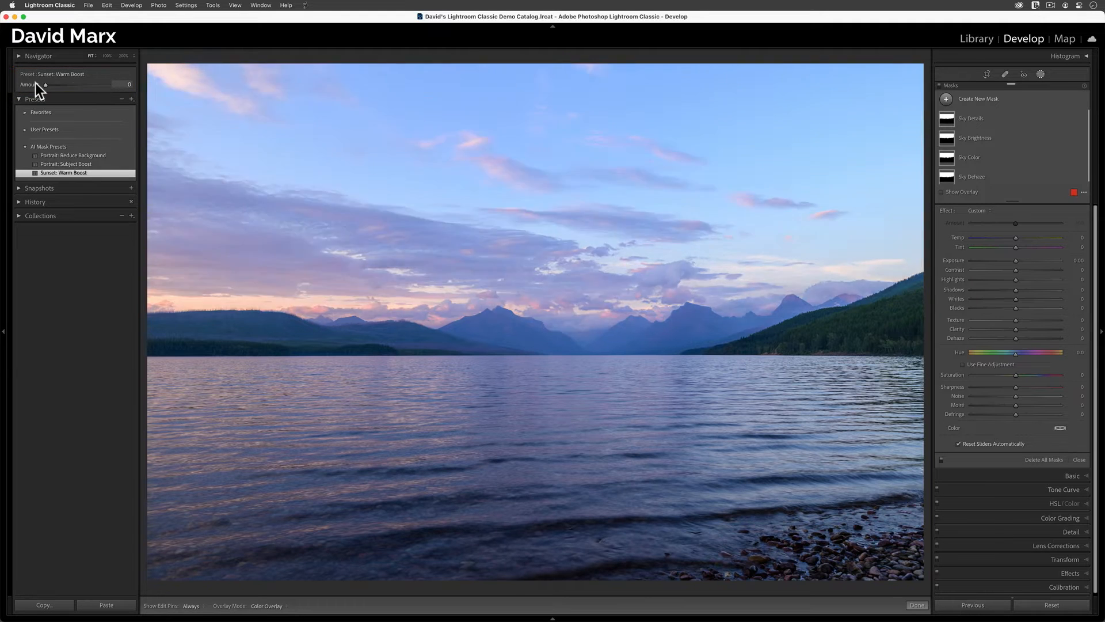
pyautogui.moveTo(46, 84); pyautogui.dragTo(96, 84)
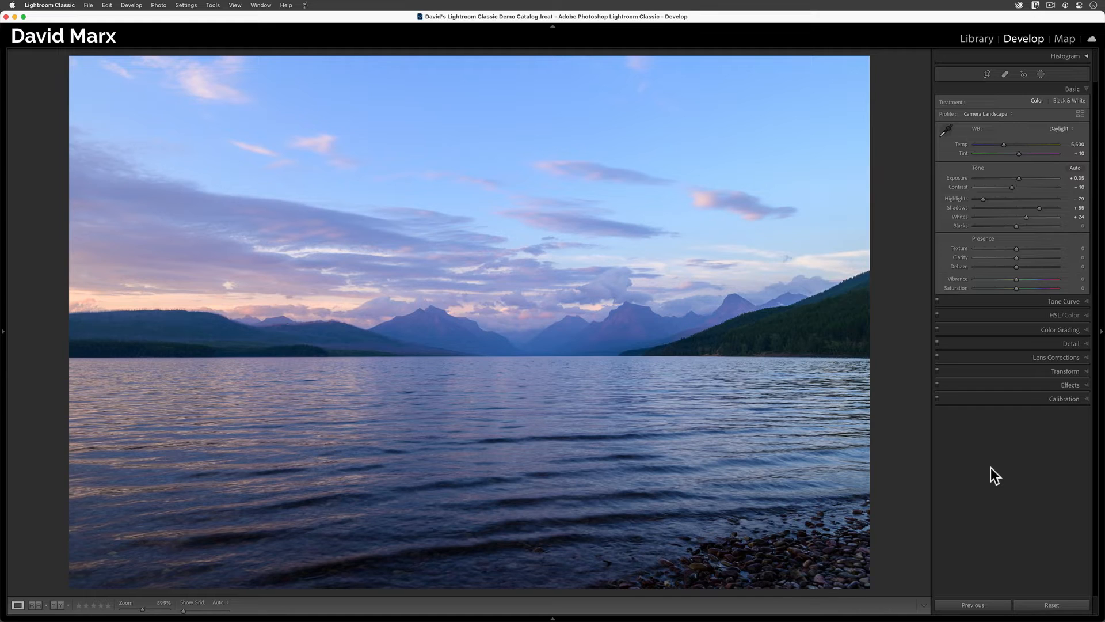
pyautogui.moveTo(1018, 363)
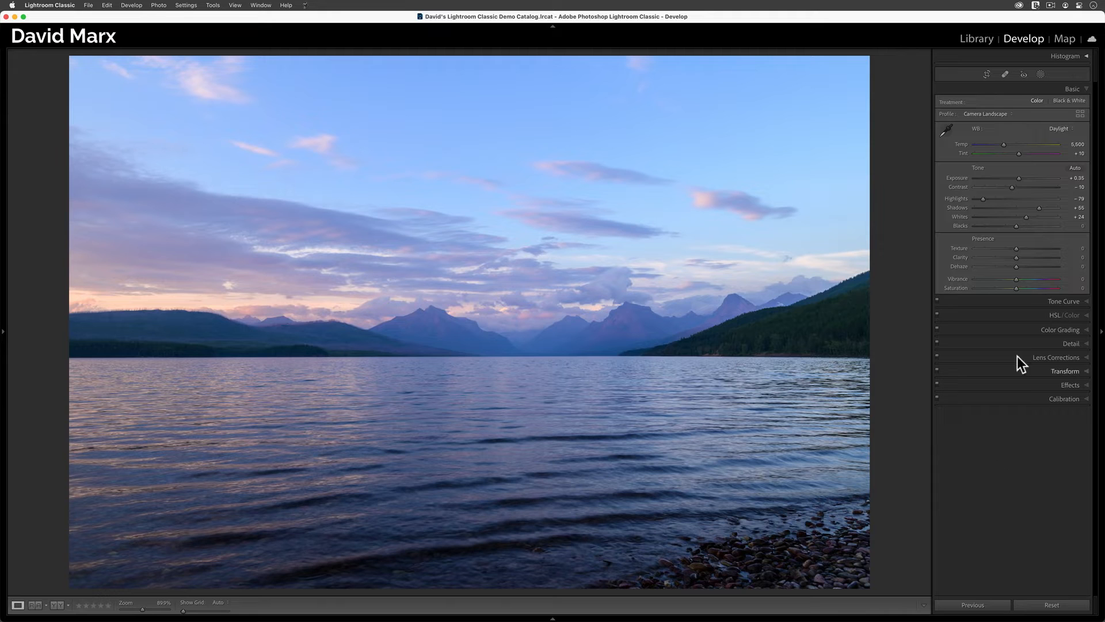
# Collapse the Basic panel and bring up the Add New Mask options
pyautogui.click(1071, 88)
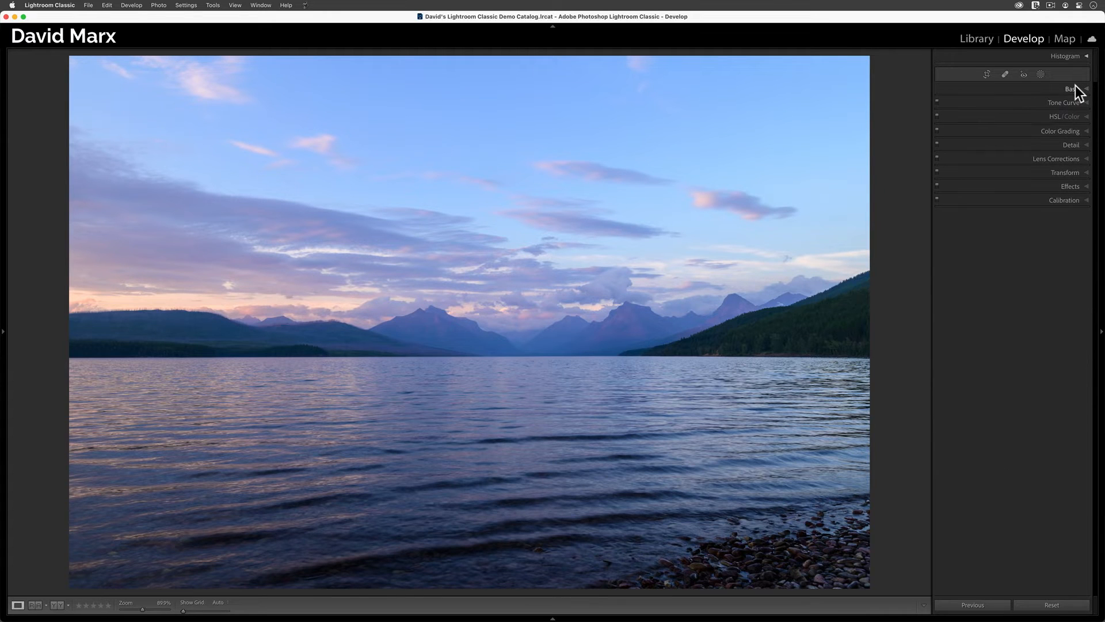
pyautogui.moveTo(1043, 79)
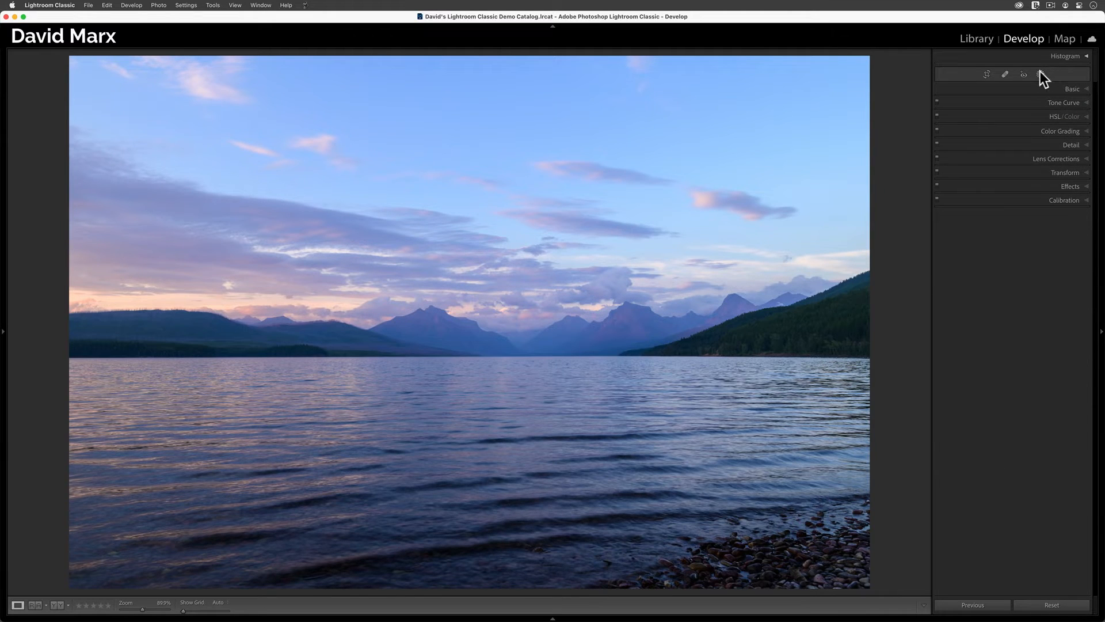
pyautogui.click(1039, 73)
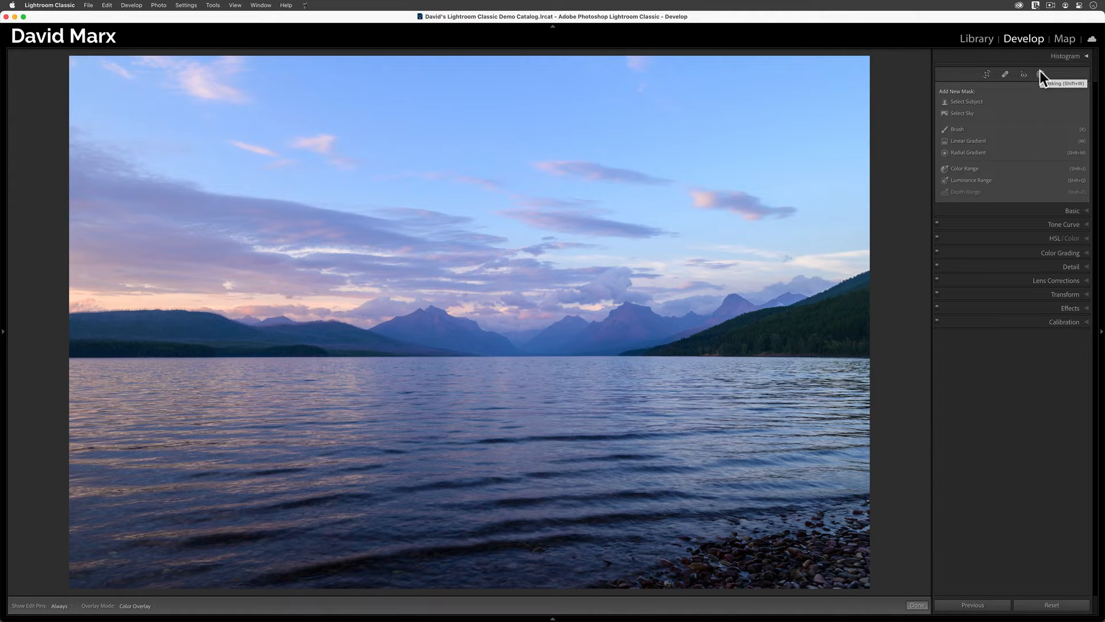
pyautogui.moveTo(962, 112)
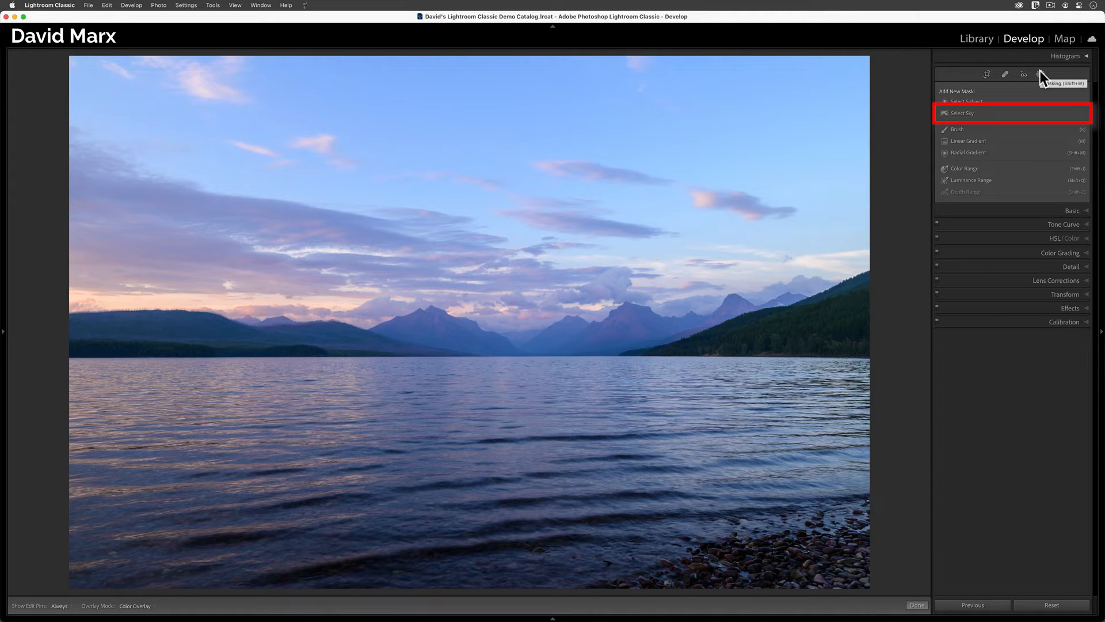
pyautogui.moveTo(1023, 111)
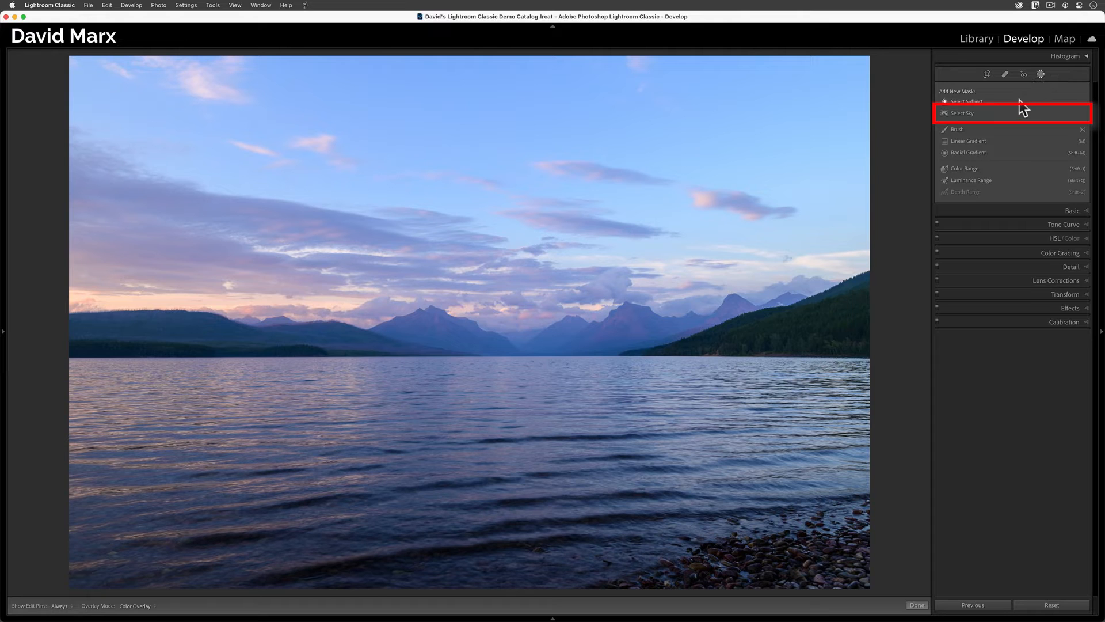
# Create a Select Sky mask with Dehaze 10 and Noise 20, renamed 'Sky Dehaze'
pyautogui.click(962, 113)
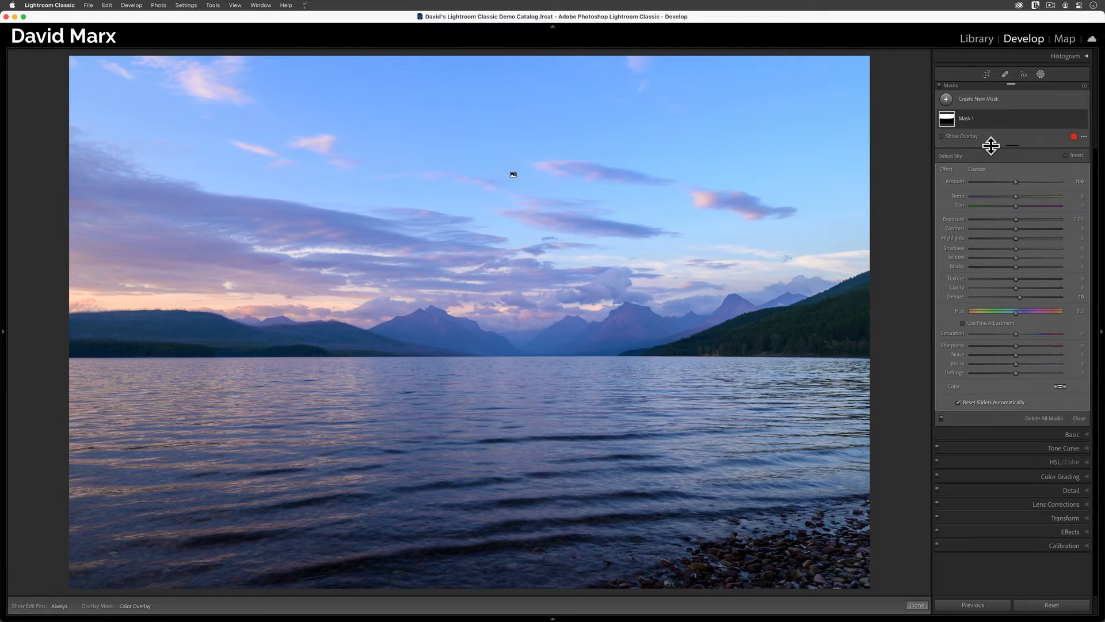
pyautogui.moveTo(1017, 360)
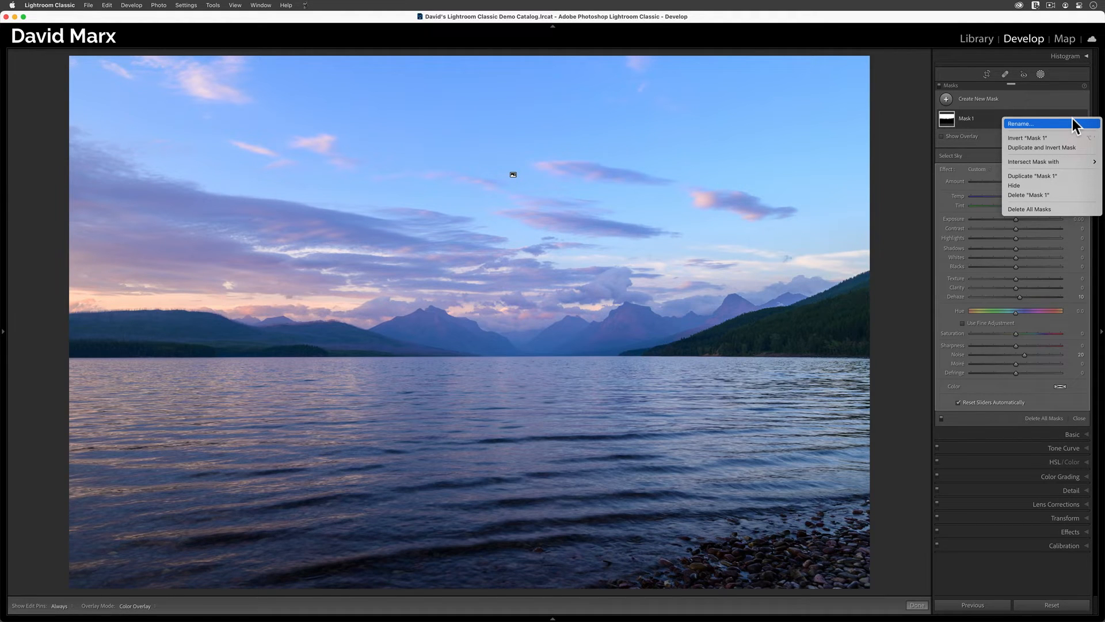
pyautogui.click(1019, 123)
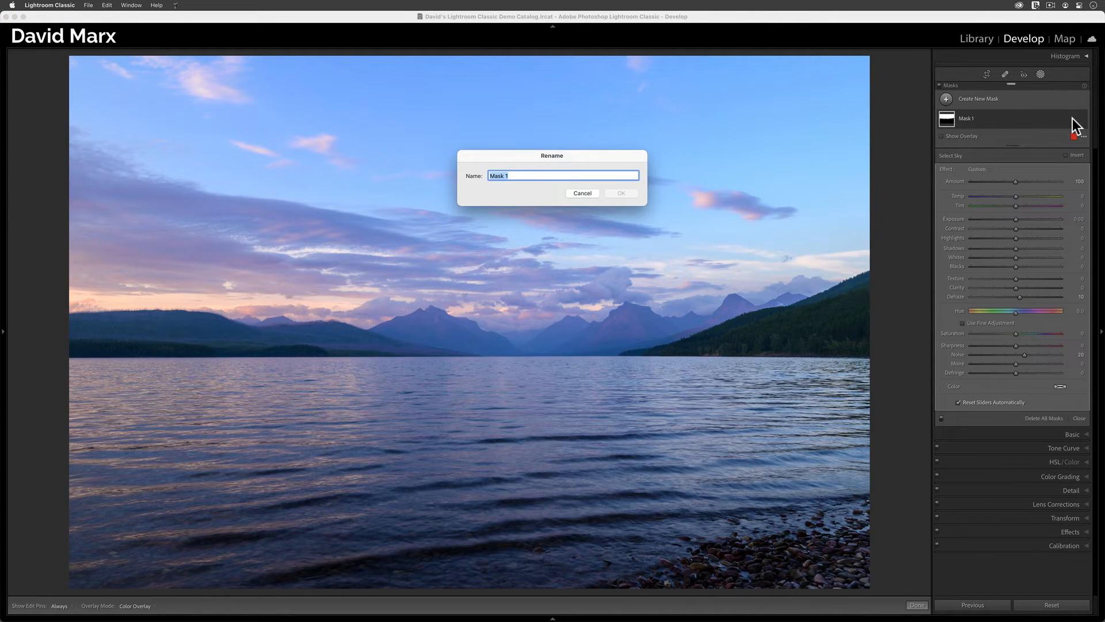
pyautogui.write('Sky')
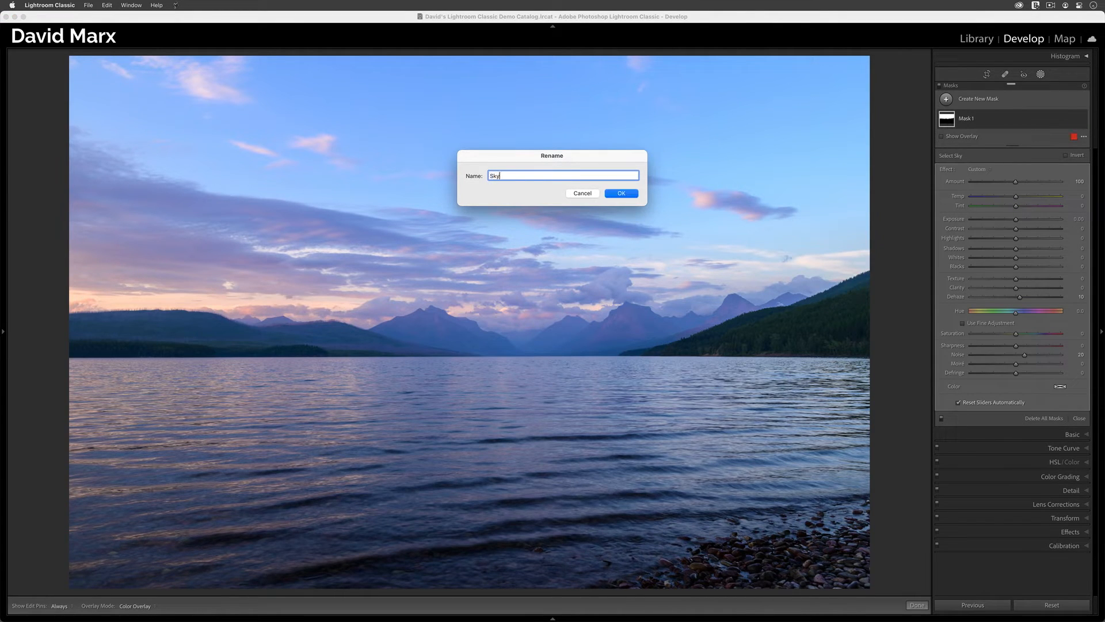
pyautogui.click(619, 193)
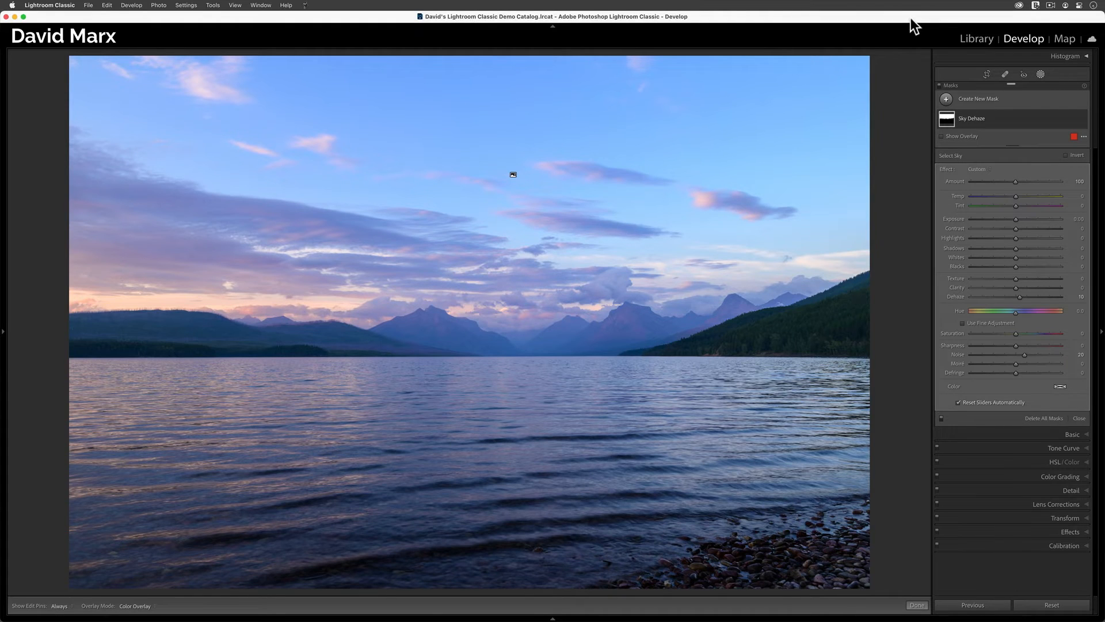
pyautogui.moveTo(979, 106)
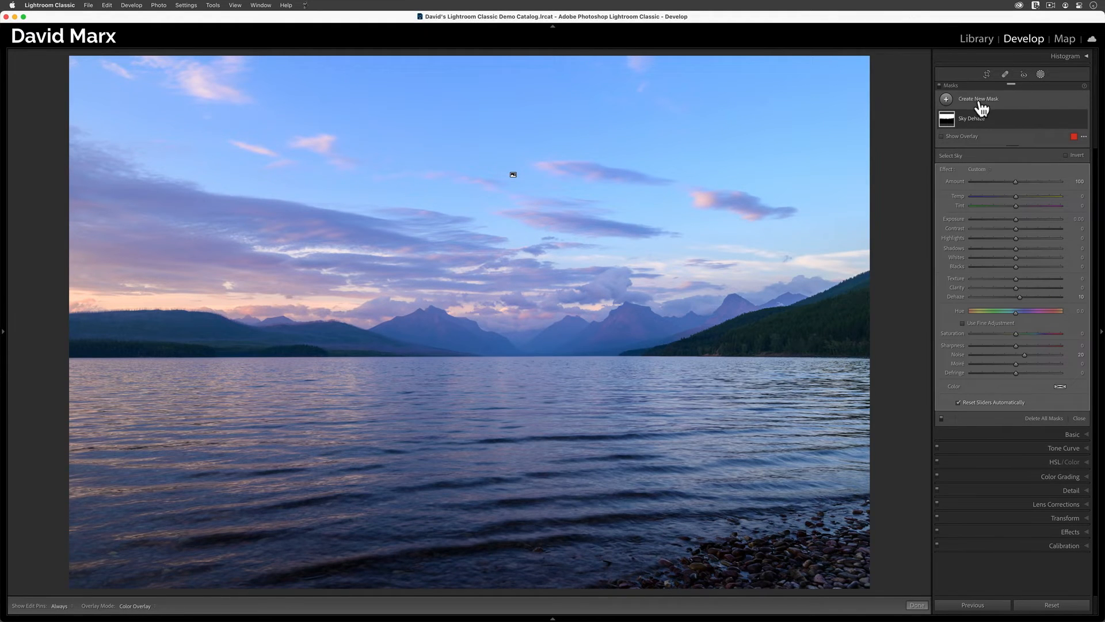
# Add a second sky mask with warmer temperature and rename it 'Sky Color'
pyautogui.click(979, 99)
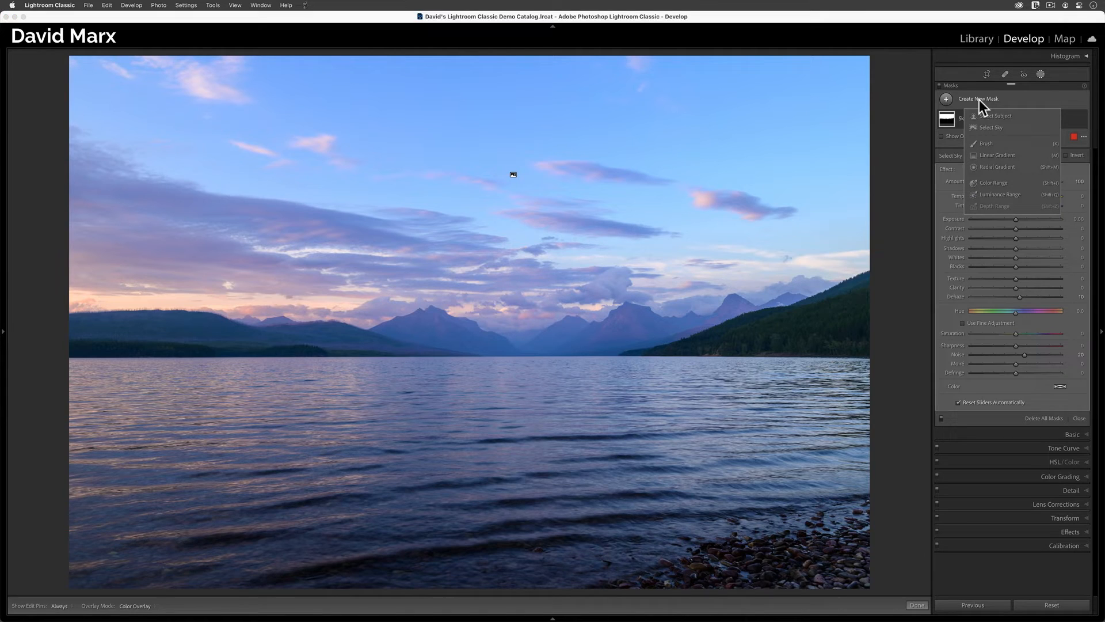
pyautogui.moveTo(989, 130)
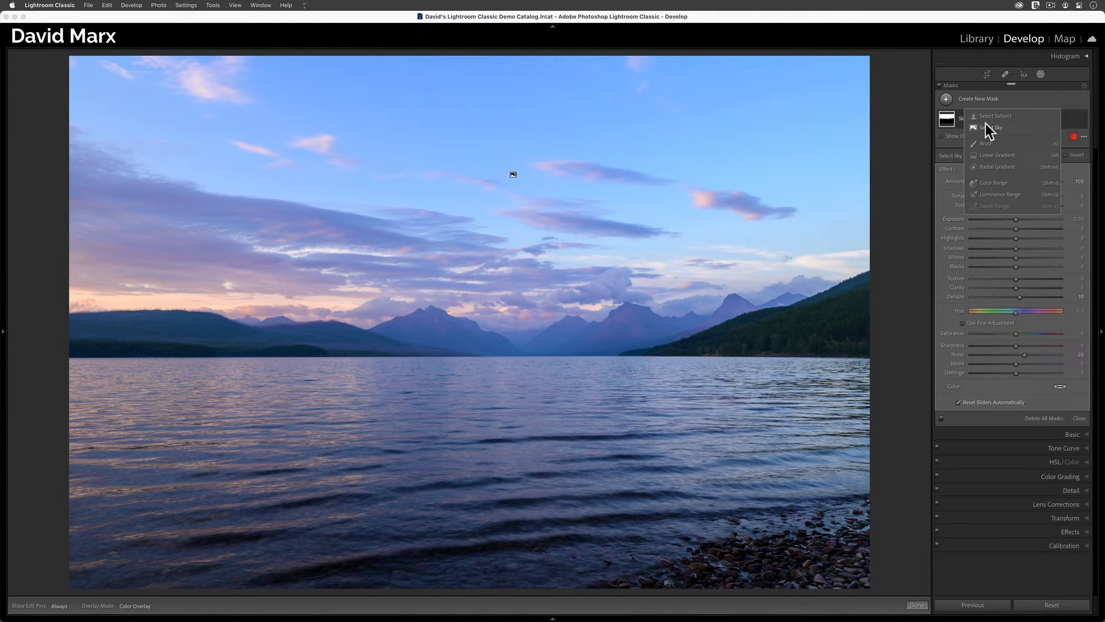
pyautogui.click(990, 127)
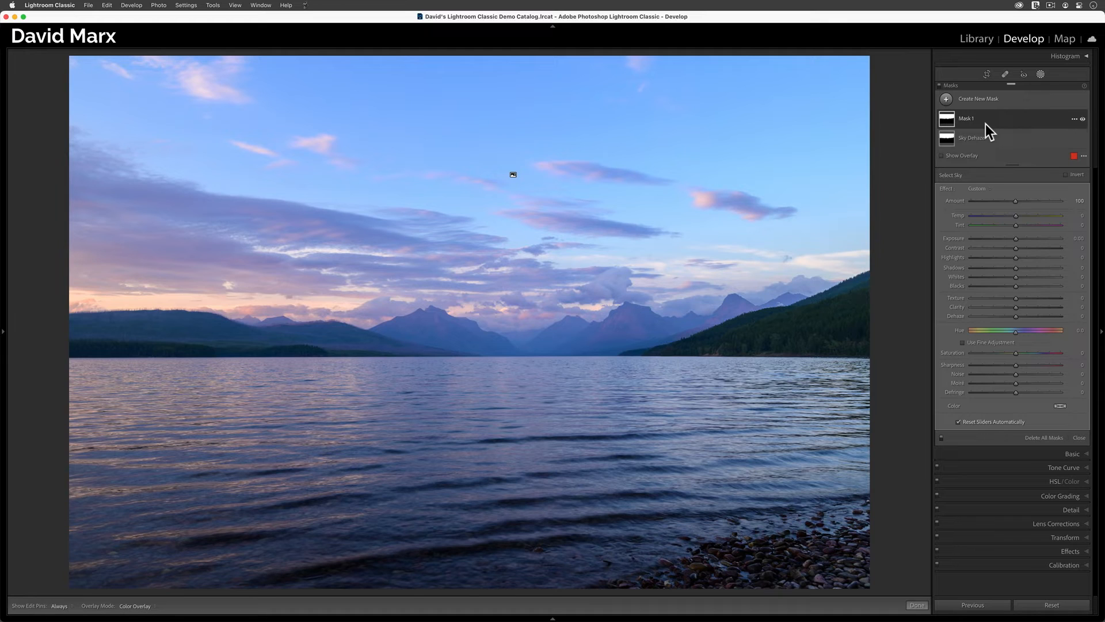
pyautogui.moveTo(1017, 222)
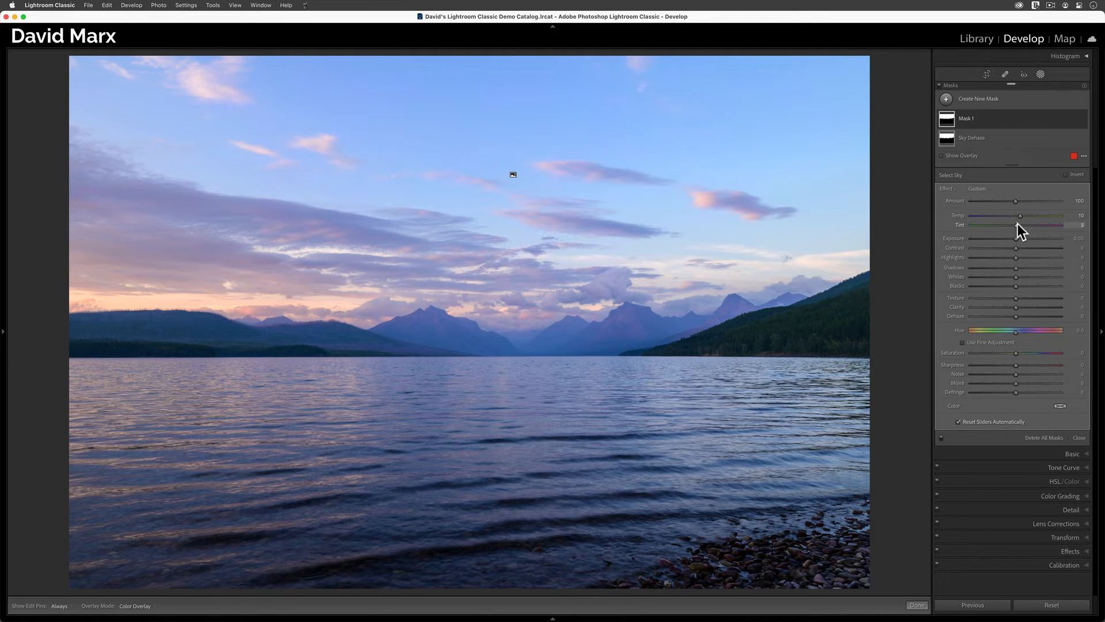
pyautogui.moveTo(1023, 336)
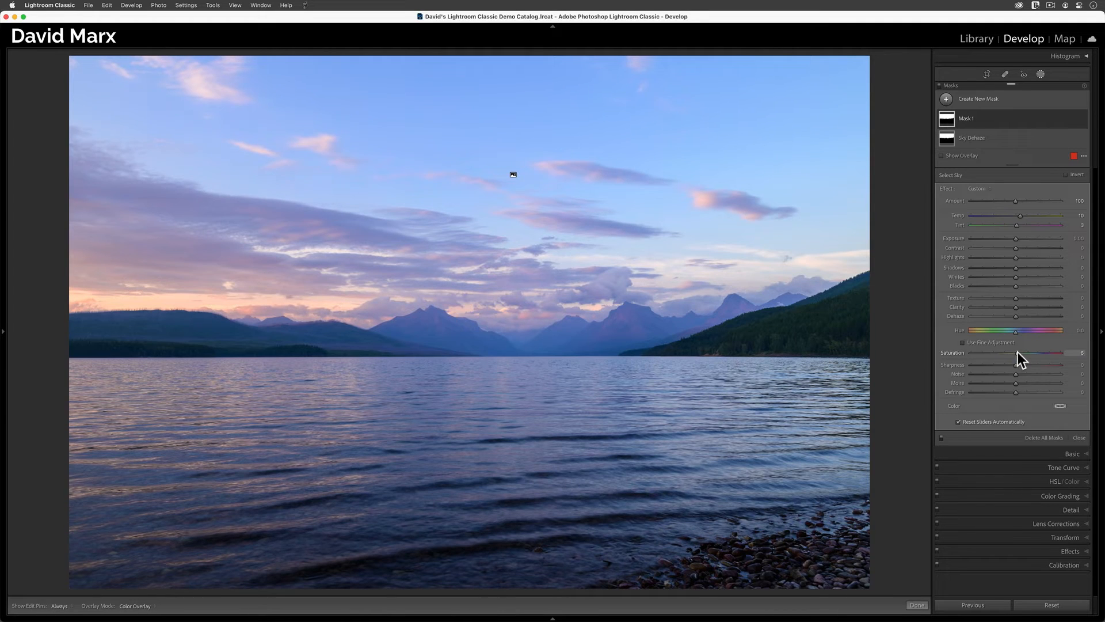
pyautogui.moveTo(1075, 119)
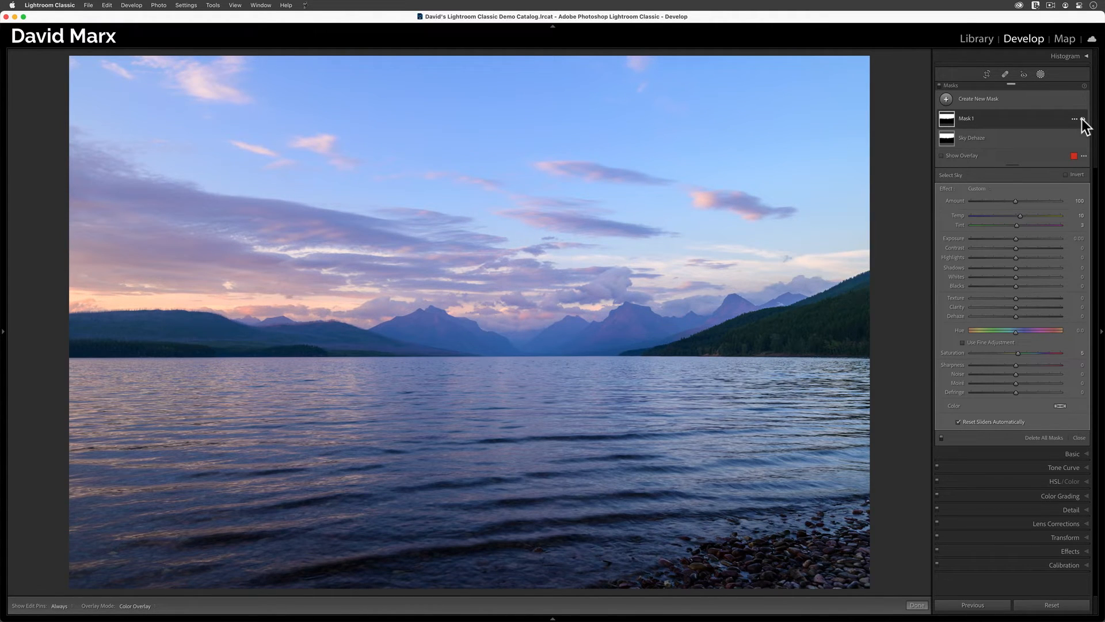
pyautogui.click(1074, 117)
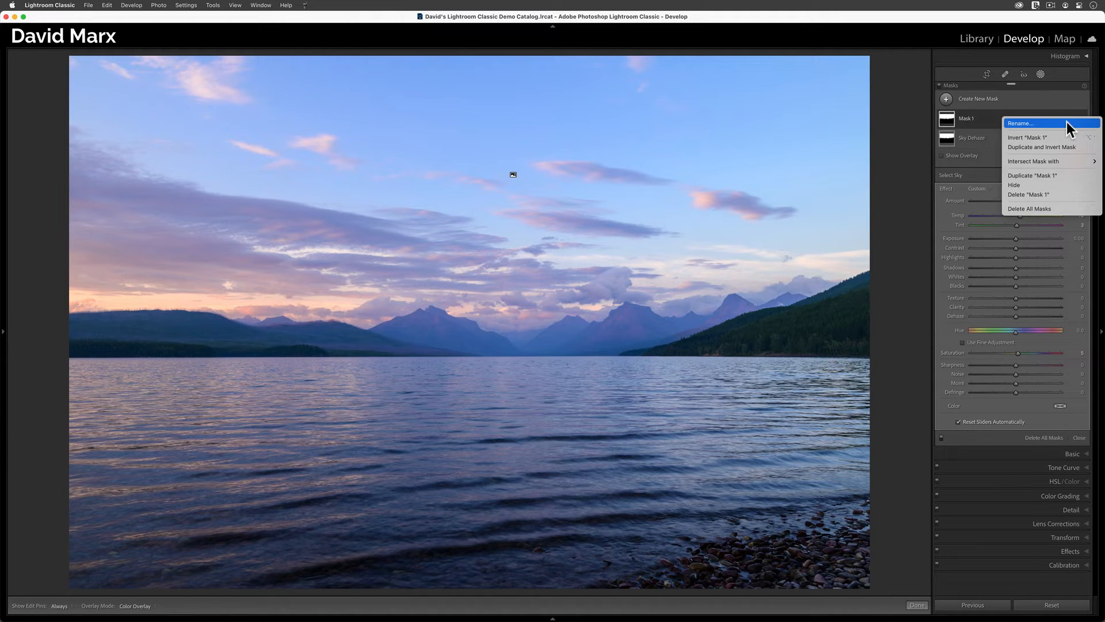
pyautogui.click(1020, 123)
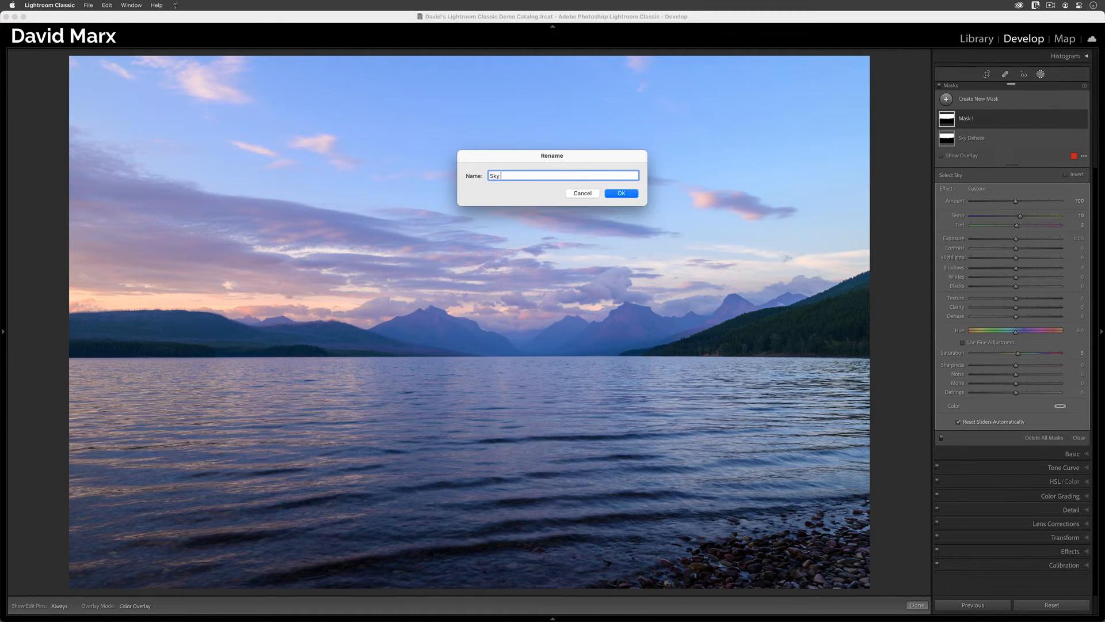
pyautogui.click(620, 193)
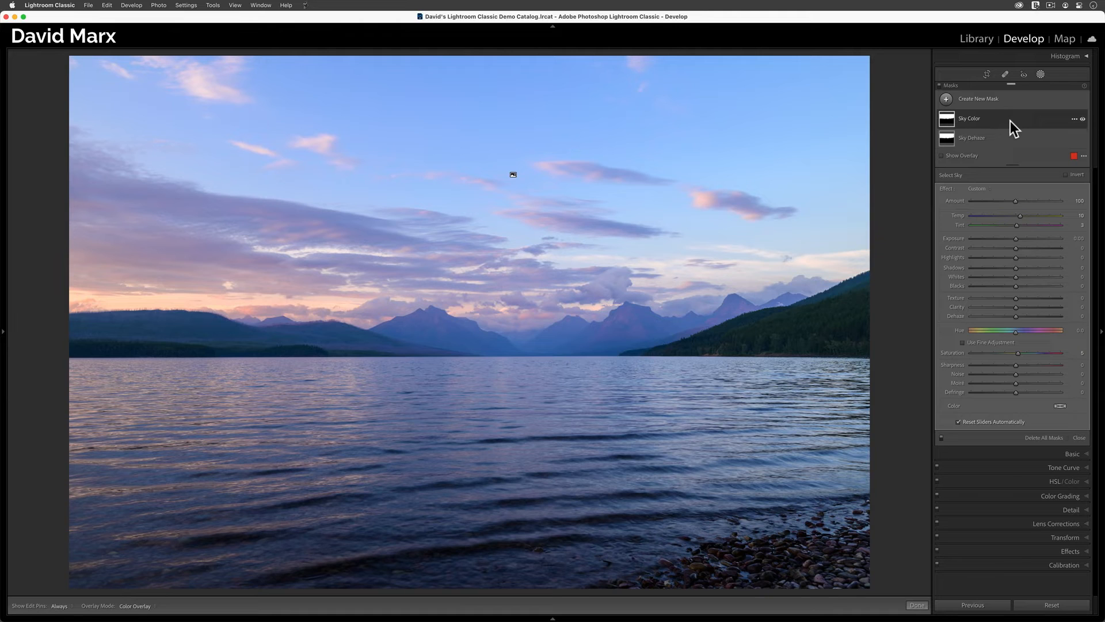
# Add a third sky mask raising exposure and contrast, renamed 'Sky Brightness'
pyautogui.click(978, 99)
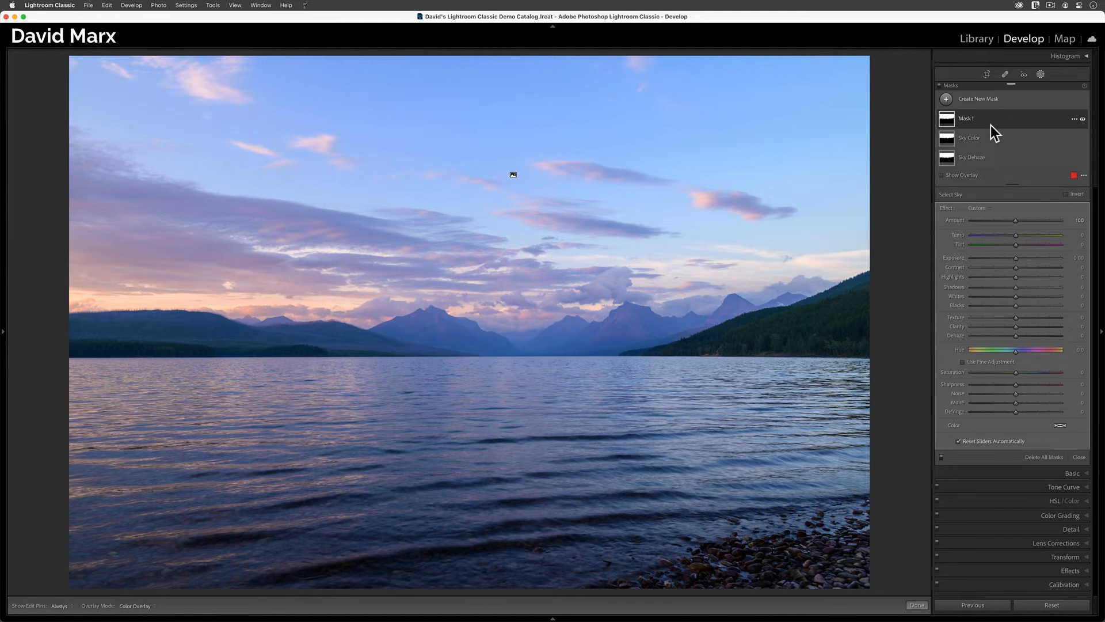
pyautogui.moveTo(1015, 260)
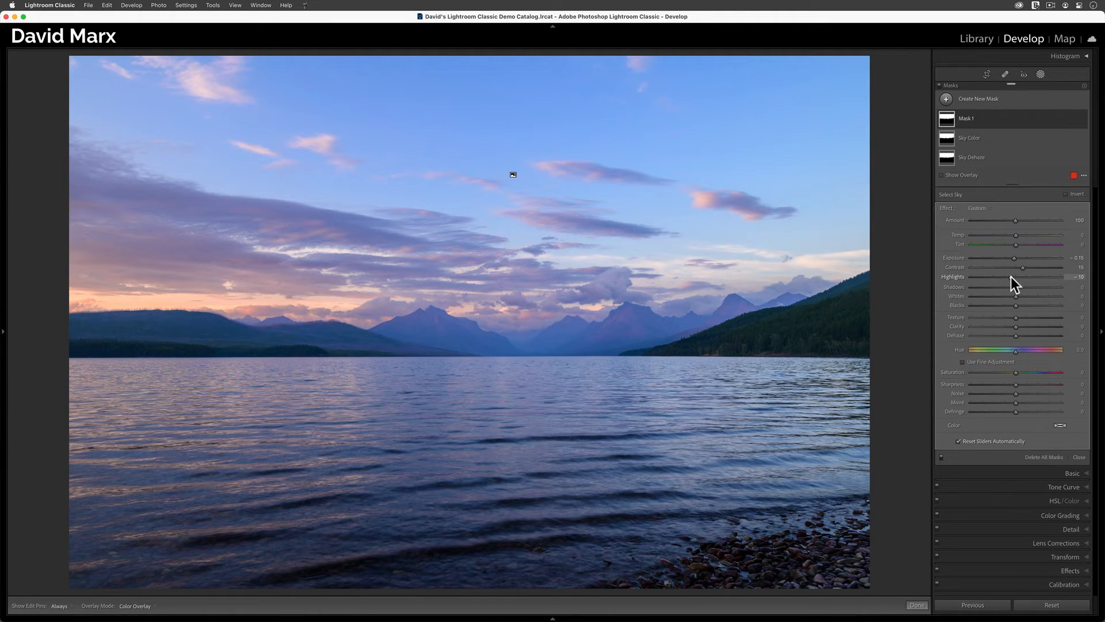
pyautogui.moveTo(1022, 306)
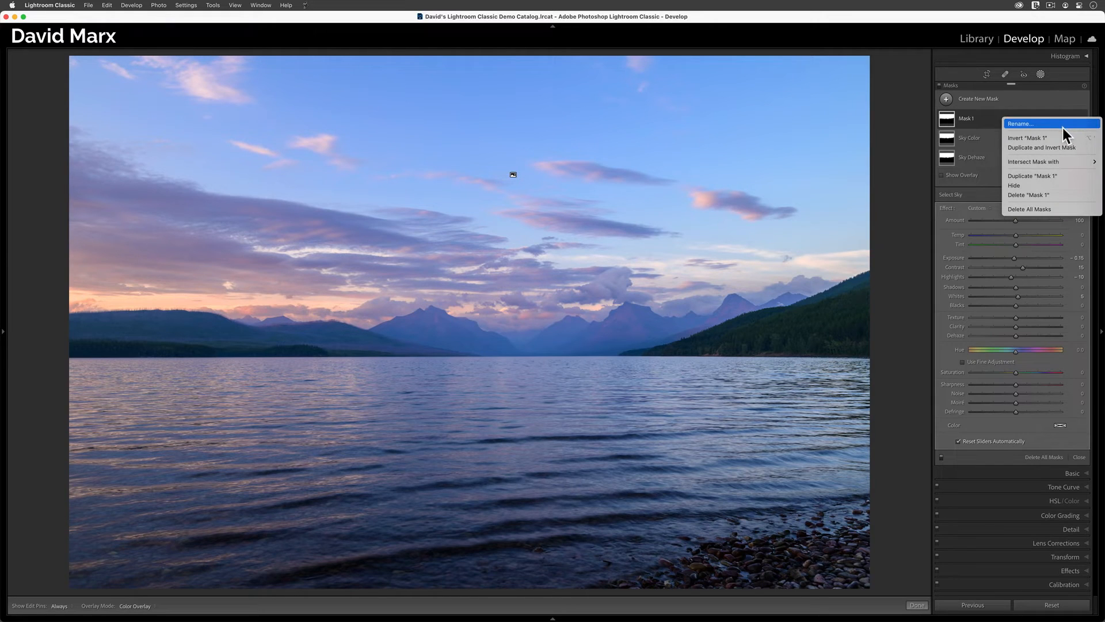
pyautogui.click(1021, 123)
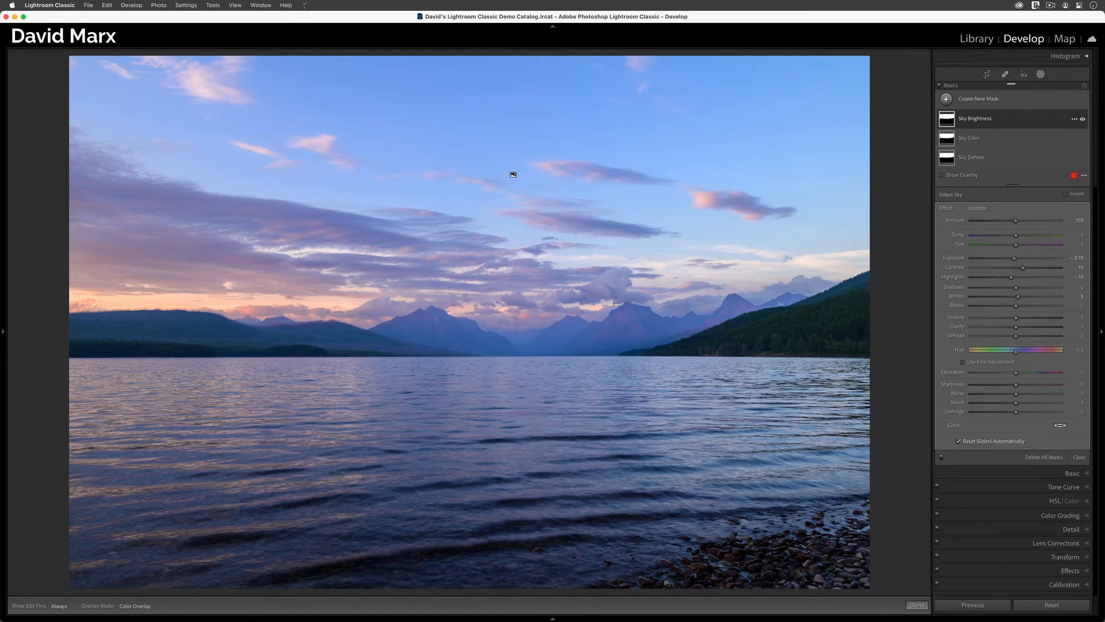
pyautogui.moveTo(919, 155)
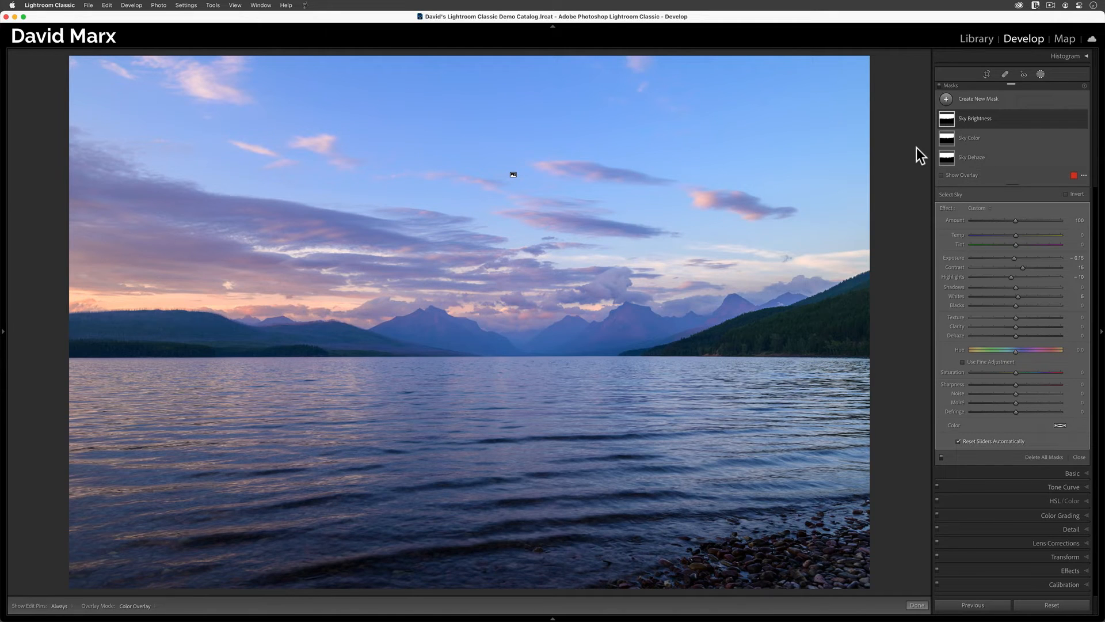
# Add a fourth sky mask boosting texture and clarity, renamed 'Sky Details'
pyautogui.click(978, 99)
pyautogui.write('Sky D')
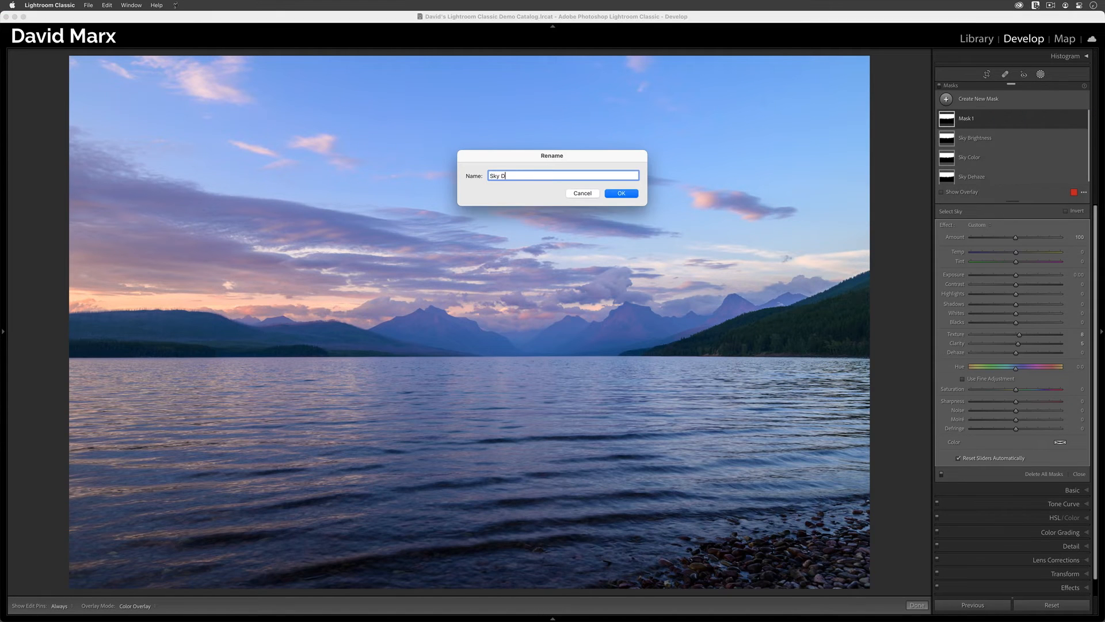
pyautogui.click(621, 194)
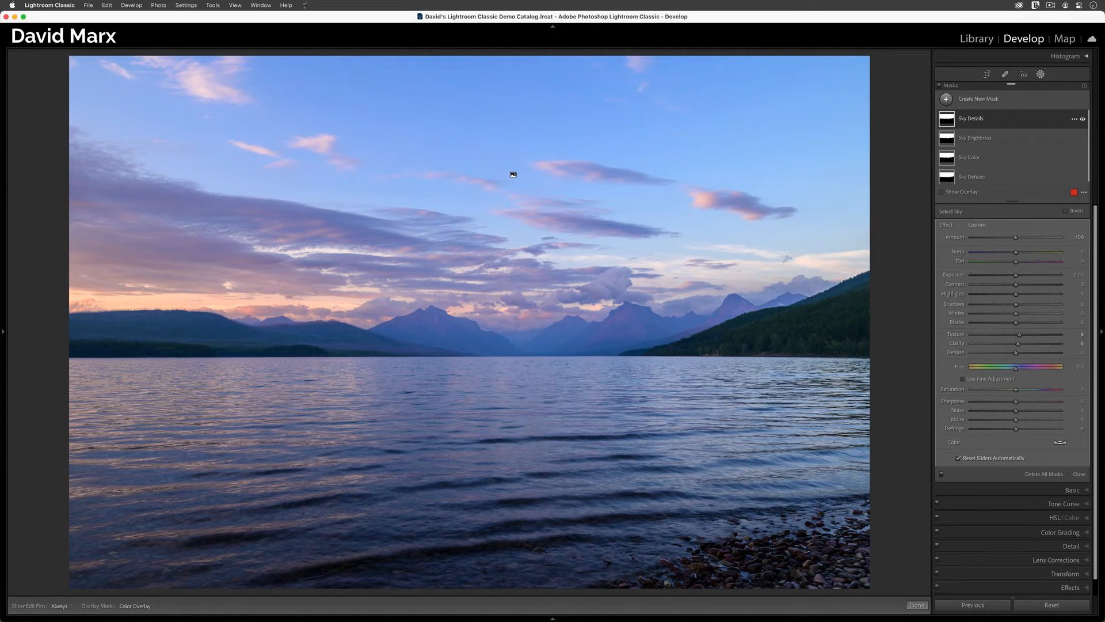
pyautogui.moveTo(943, 93)
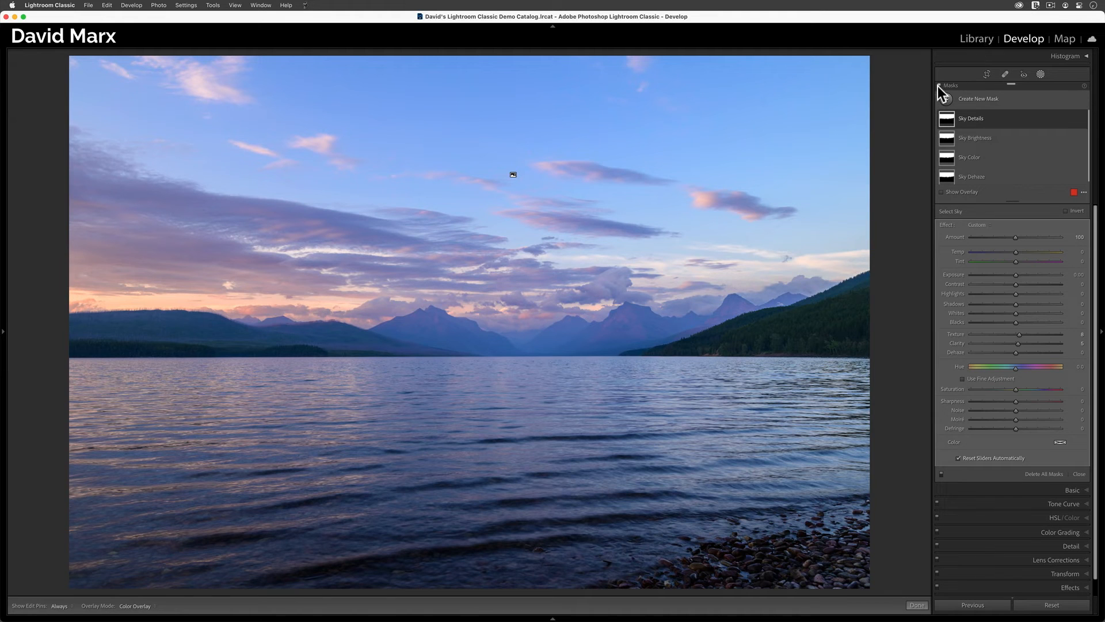
pyautogui.moveTo(941, 92)
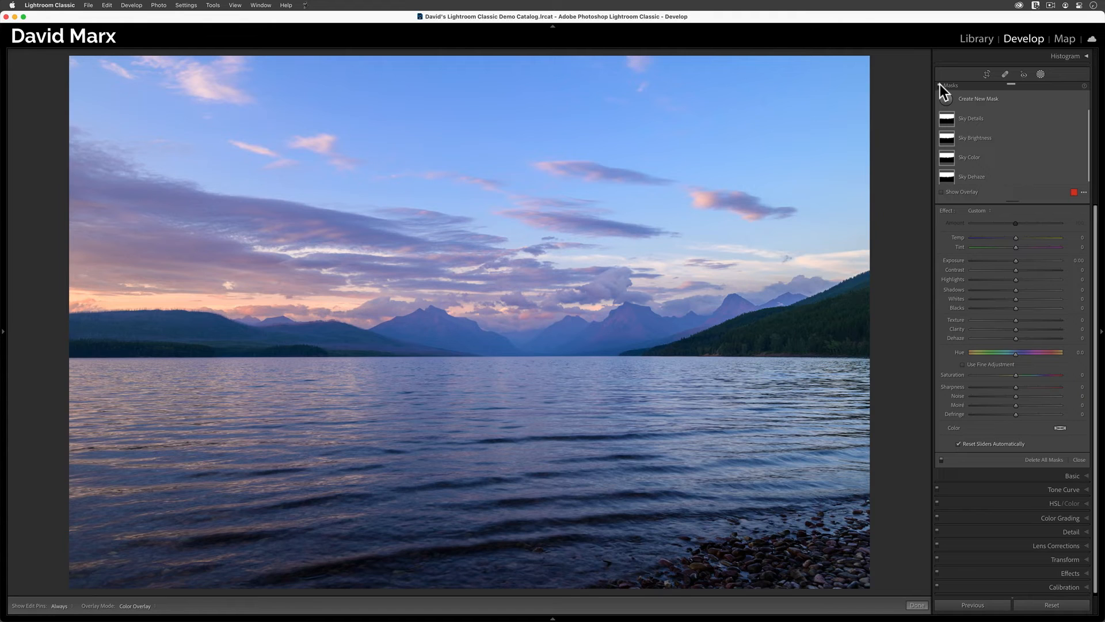
pyautogui.moveTo(836, 25)
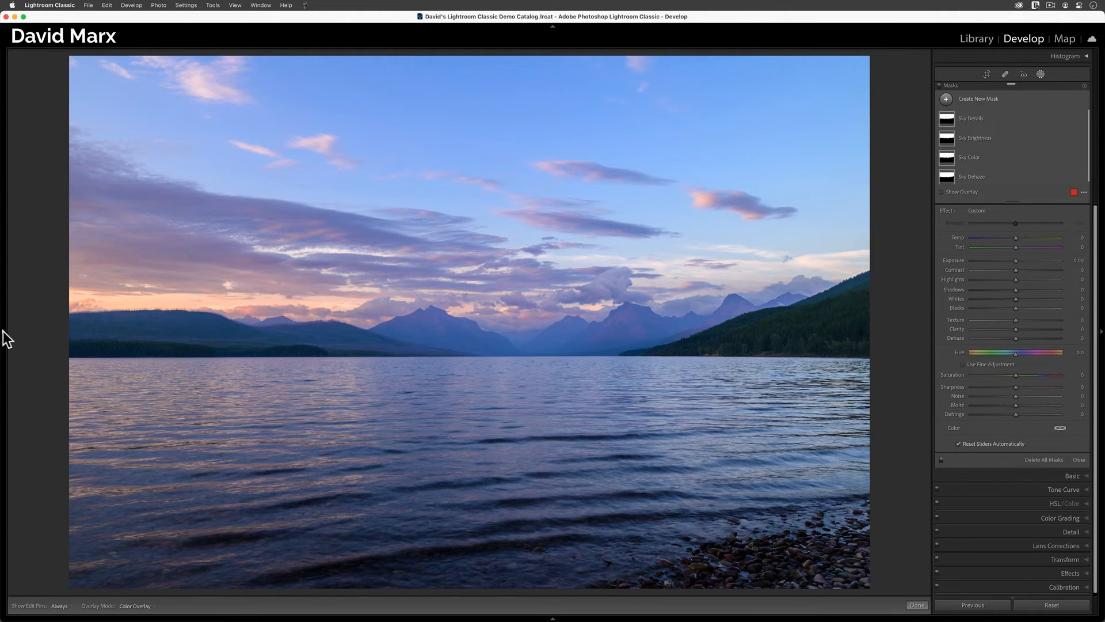
# Show the Presets panel and start Create Preset for the four sky masks
pyautogui.click(3, 331)
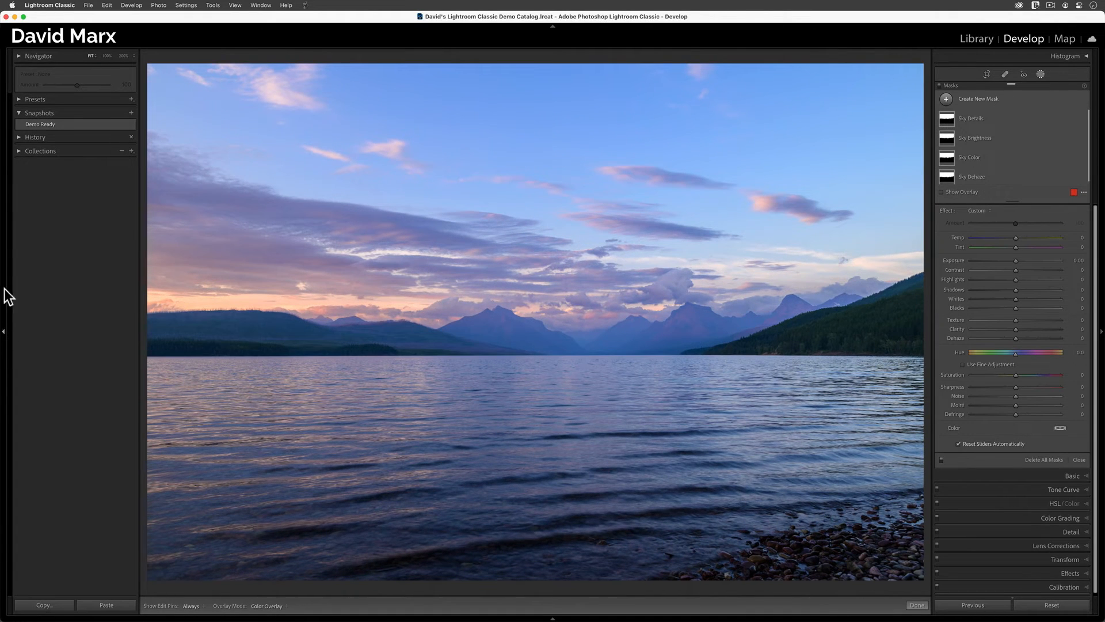
pyautogui.click(36, 99)
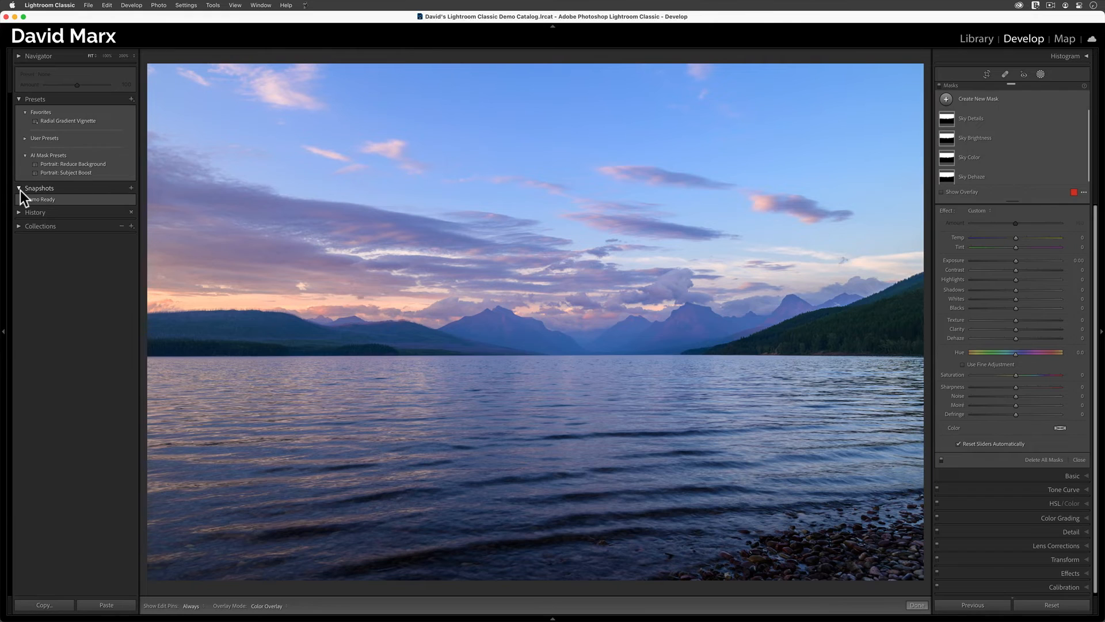
pyautogui.click(19, 188)
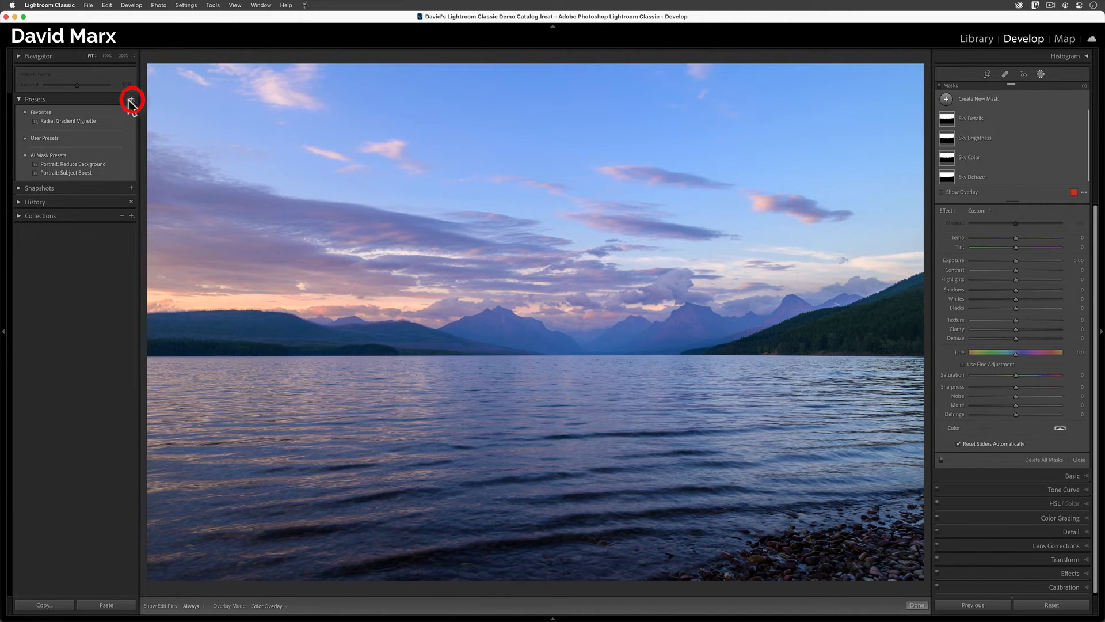
pyautogui.click(130, 99)
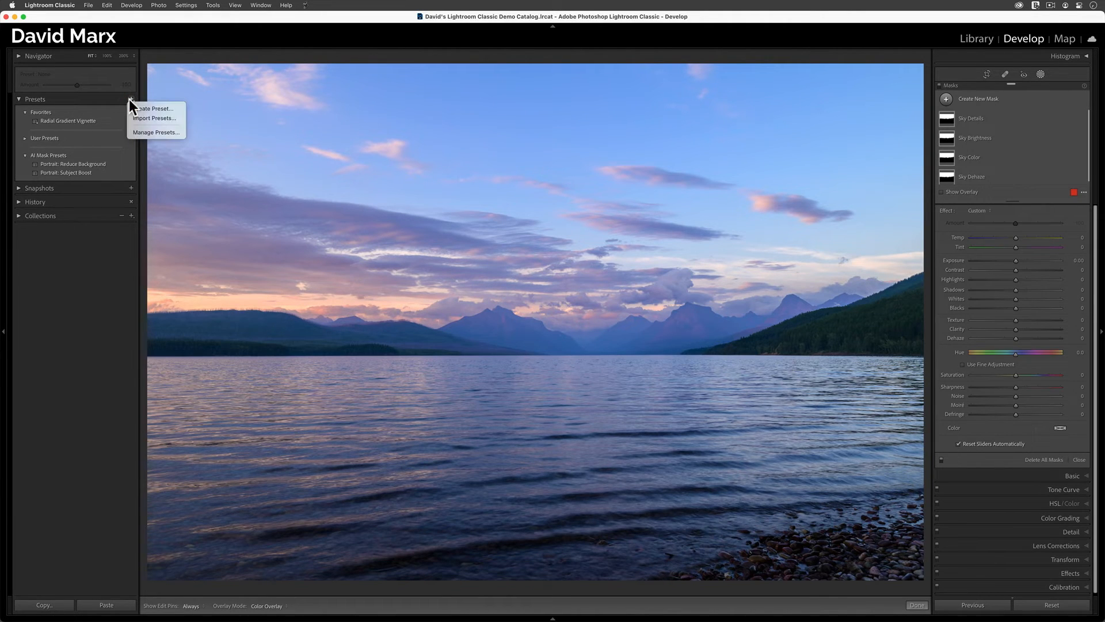
pyautogui.moveTo(155, 108)
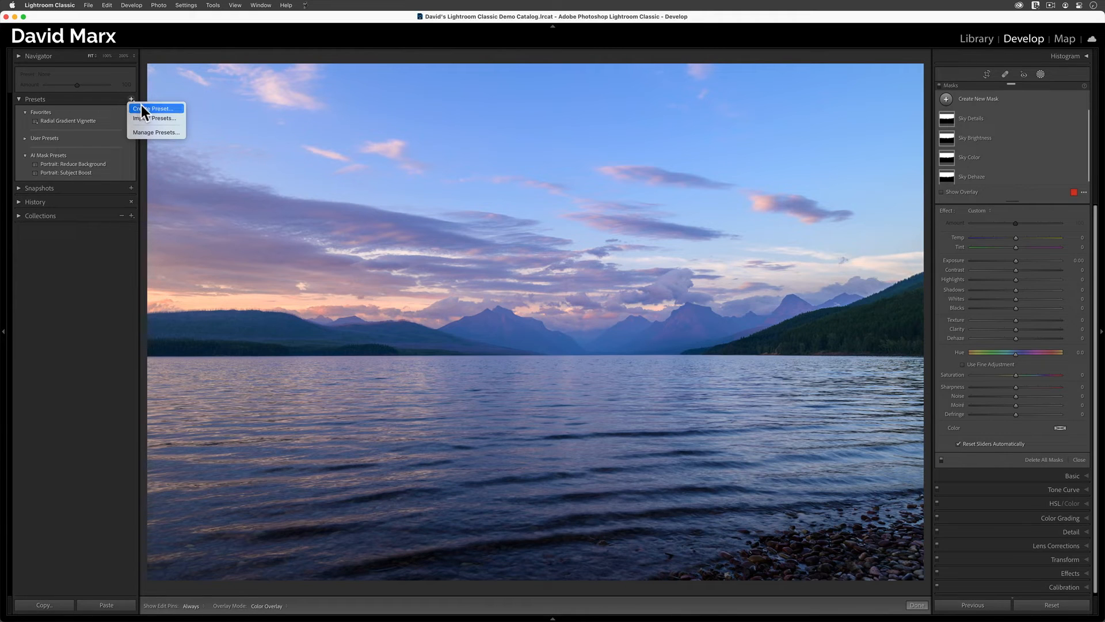
pyautogui.click(158, 108)
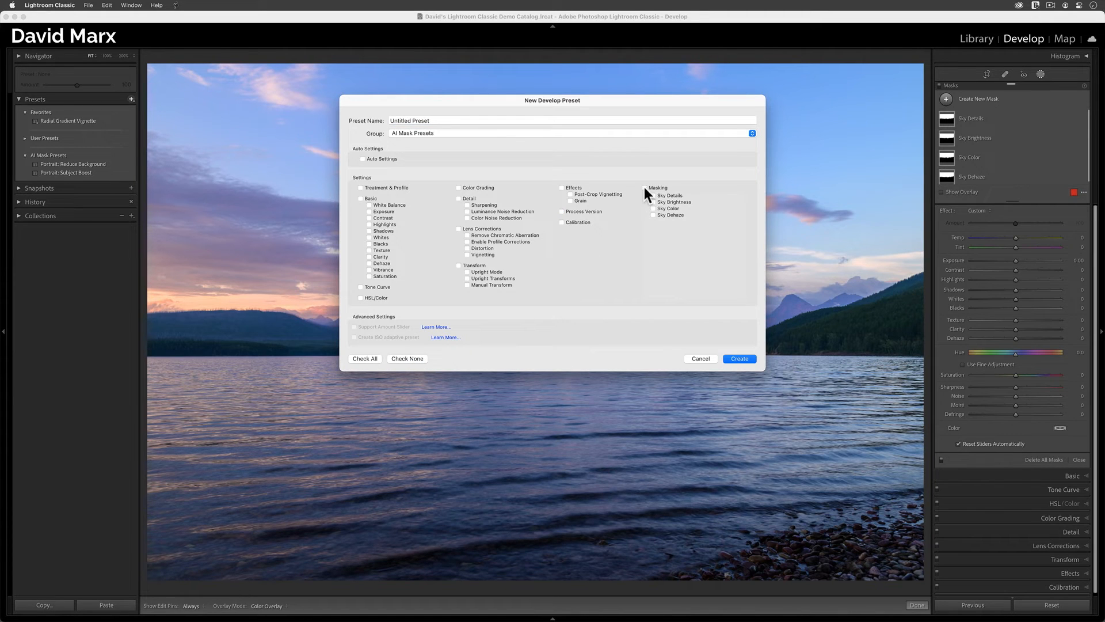
# Include Masking, name the preset 'Sunset: Warm Boost' in AI Mask Presets and create it
pyautogui.click(644, 187)
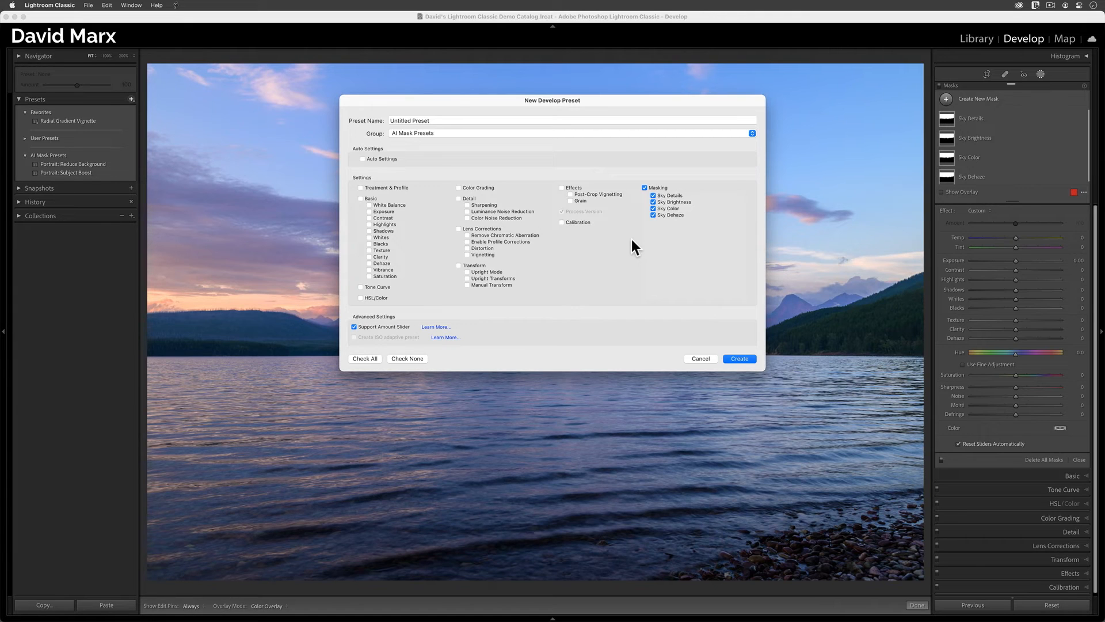
pyautogui.moveTo(435, 121)
pyautogui.write('S')
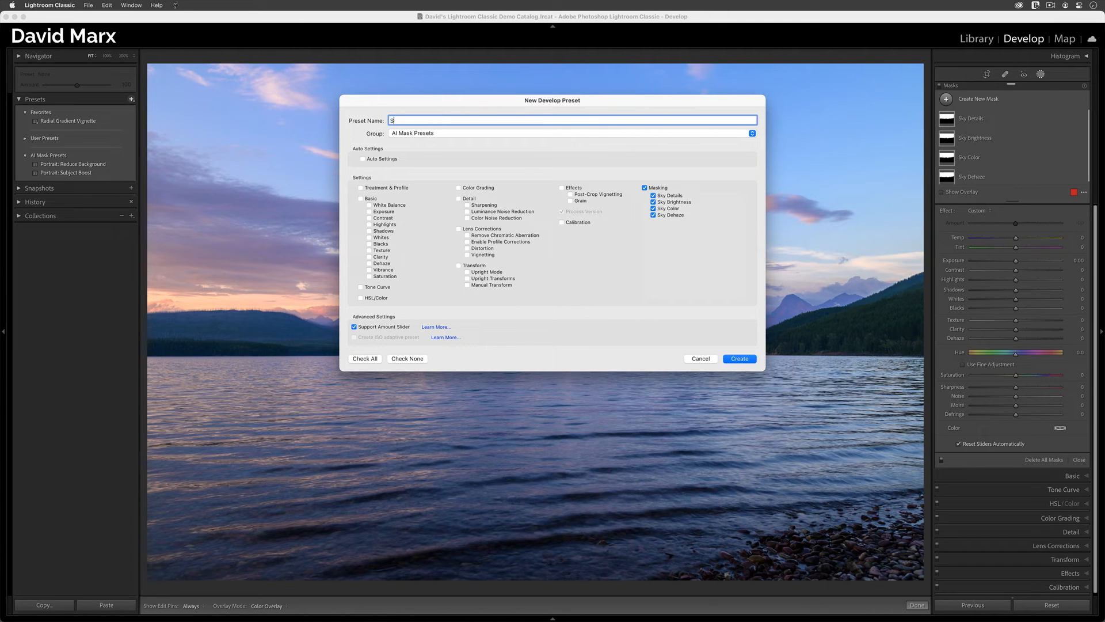
pyautogui.write('unset')
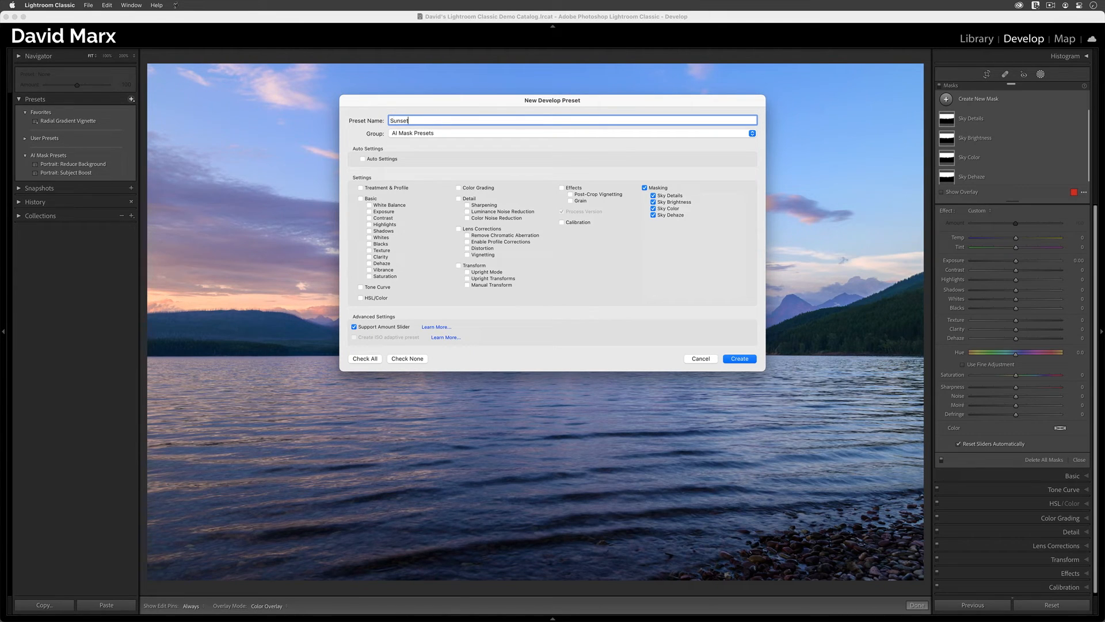
pyautogui.write(': Warm')
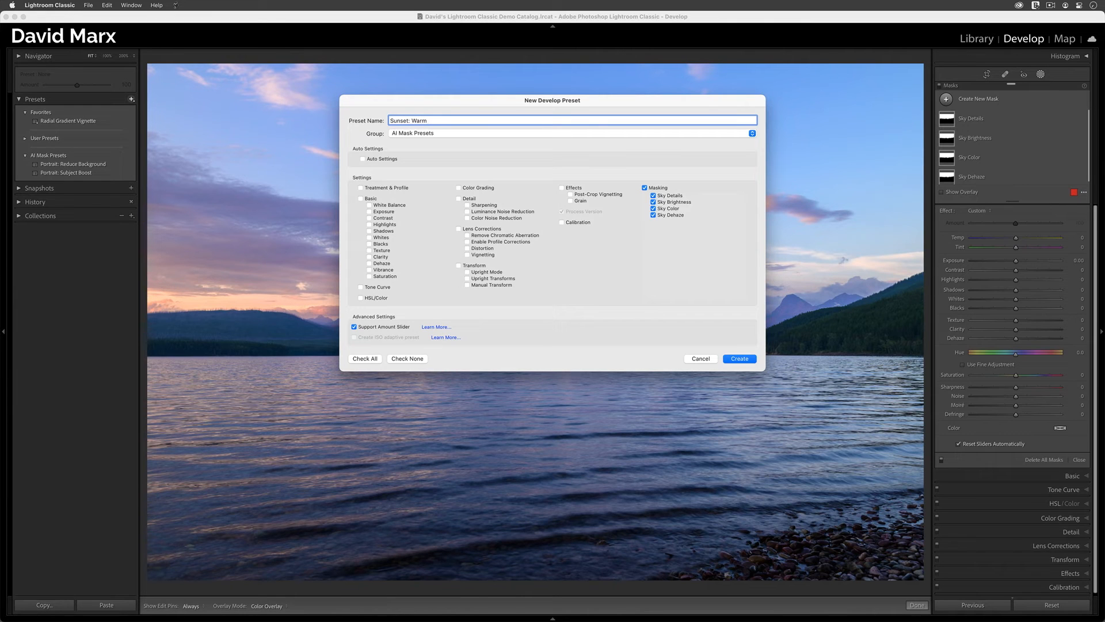
pyautogui.write('Boost')
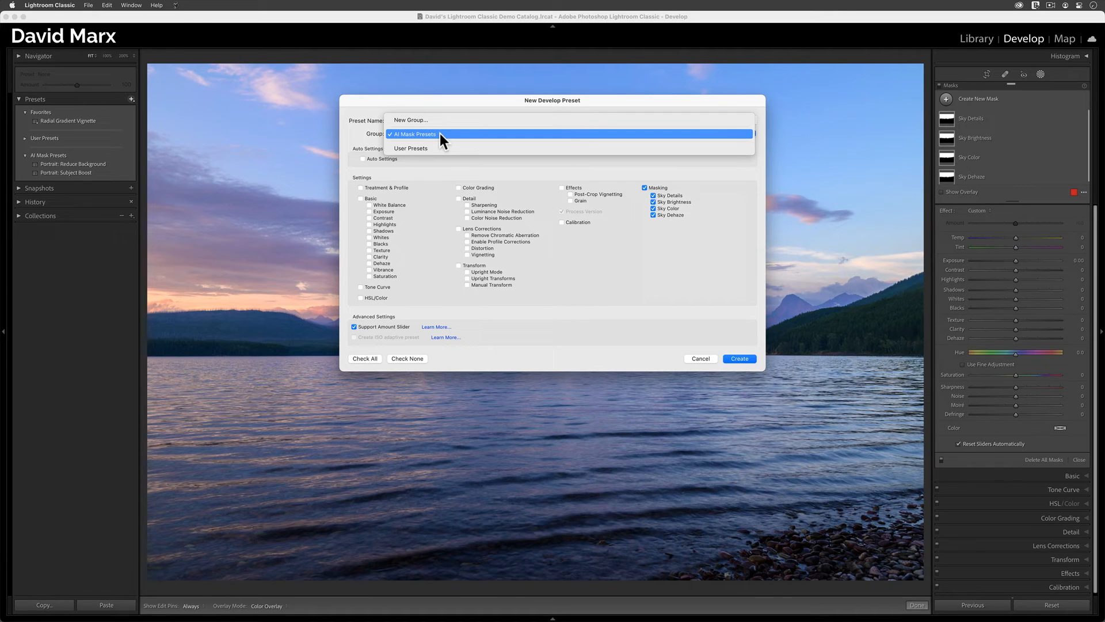
pyautogui.click(414, 133)
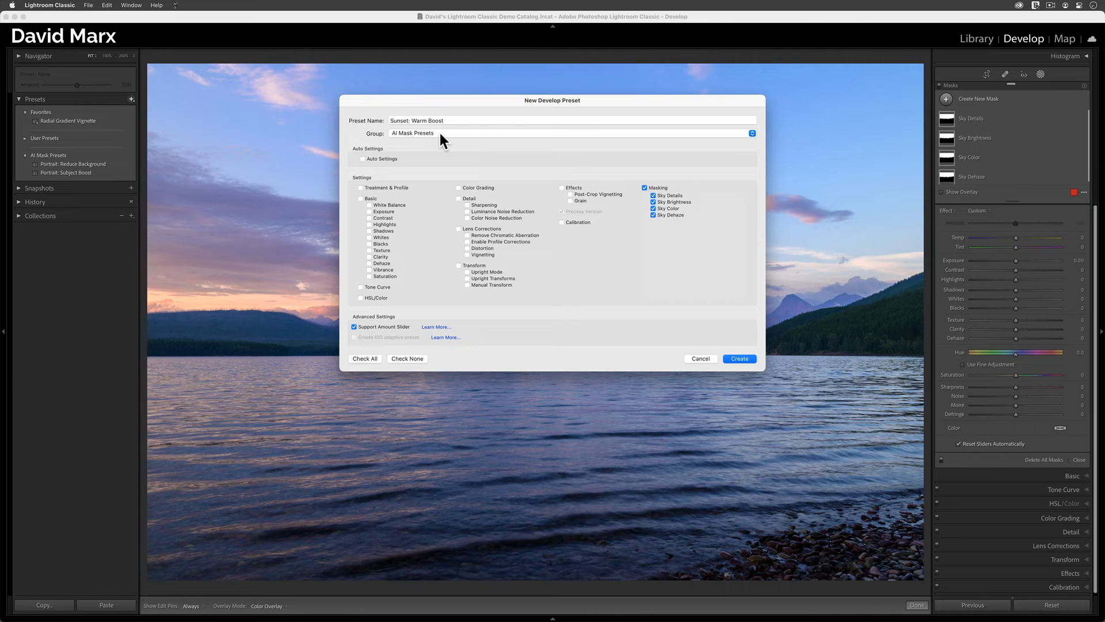
pyautogui.click(739, 358)
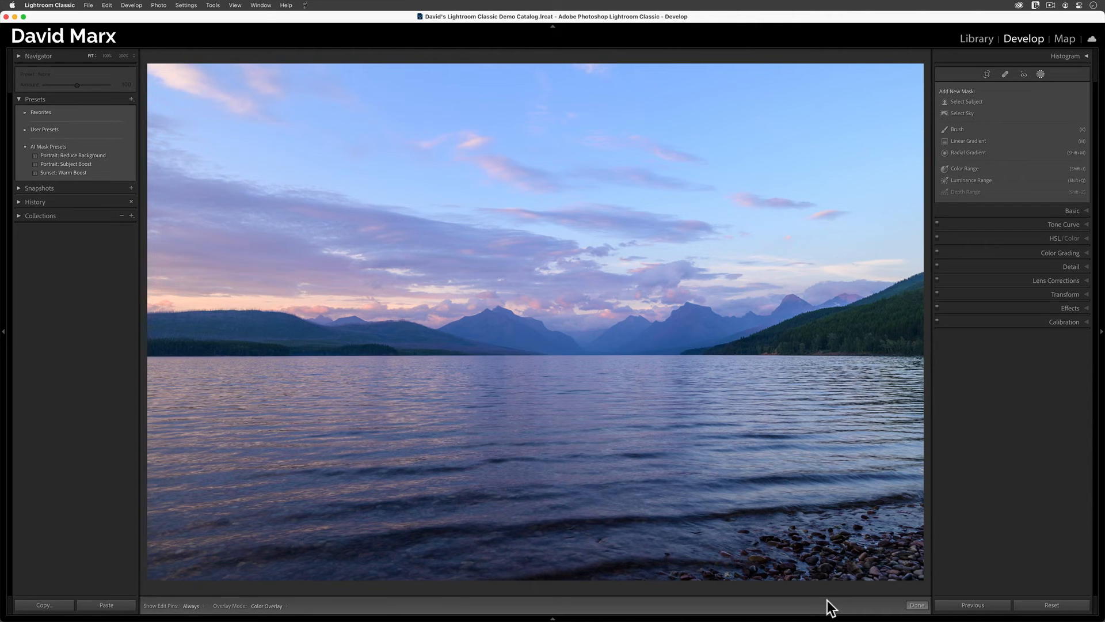
# Apply Sunset: Warm Boost to the lake photo, adding its four sky masks at amount 100
pyautogui.click(66, 172)
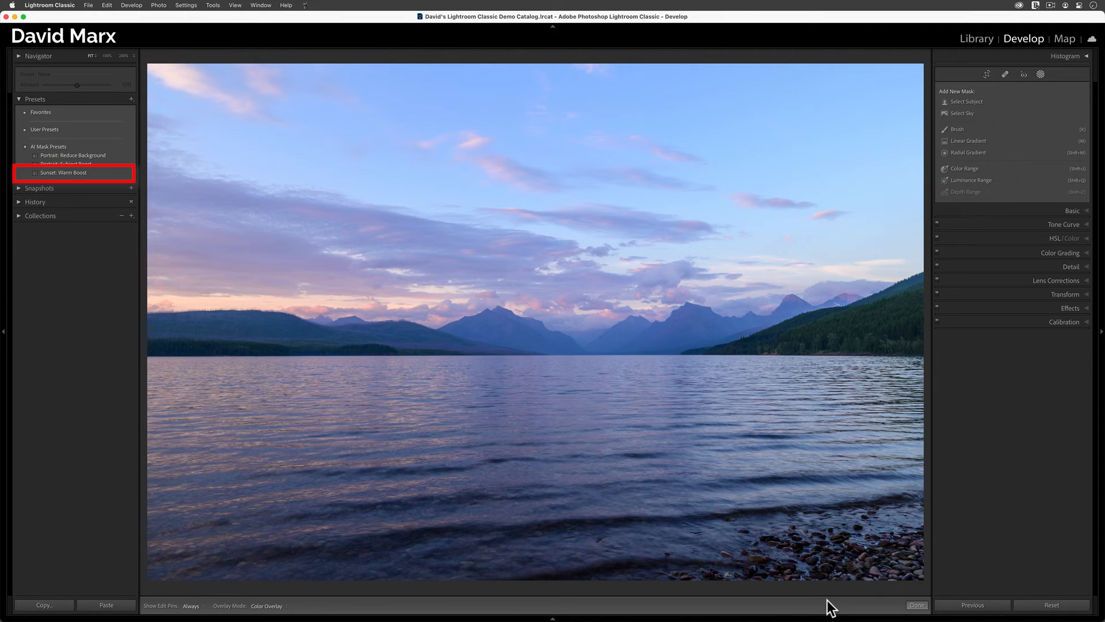
pyautogui.moveTo(823, 602)
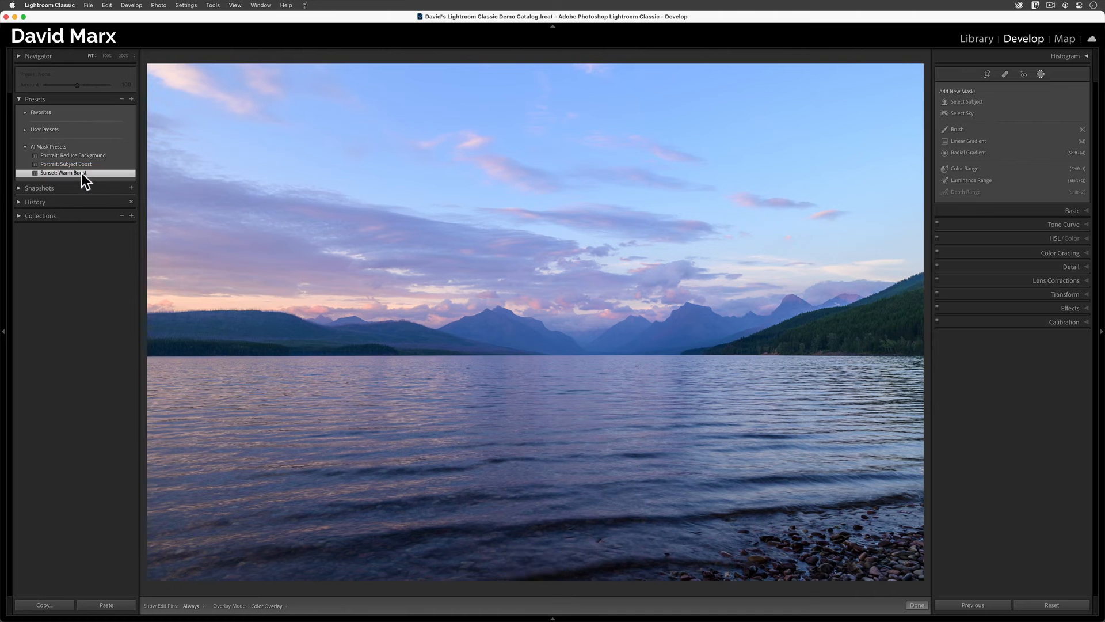
pyautogui.click(65, 173)
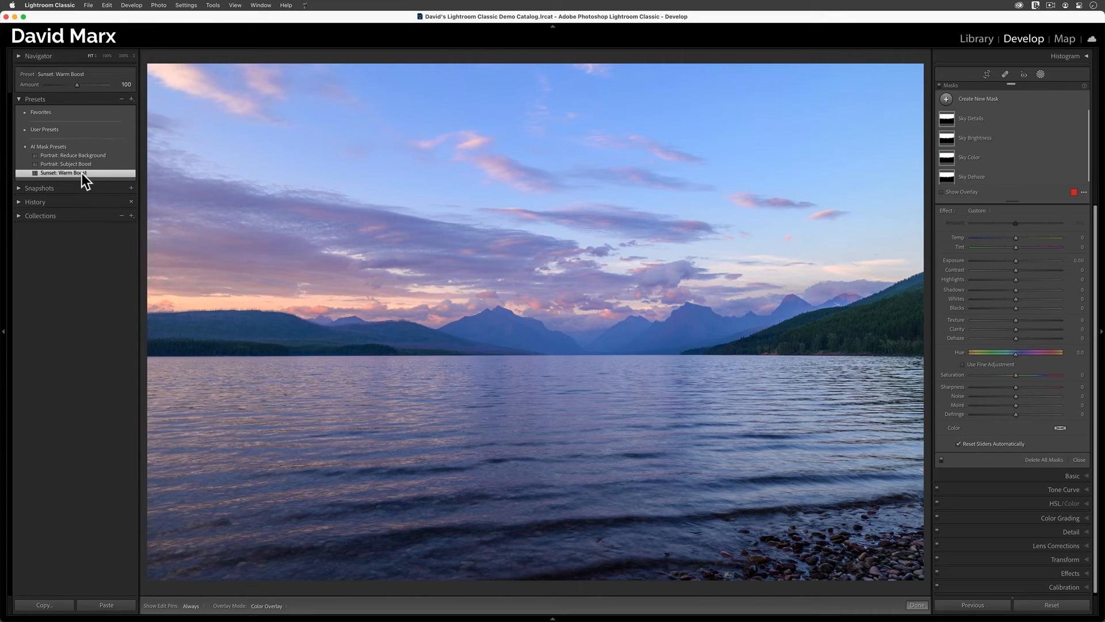
pyautogui.moveTo(188, 166)
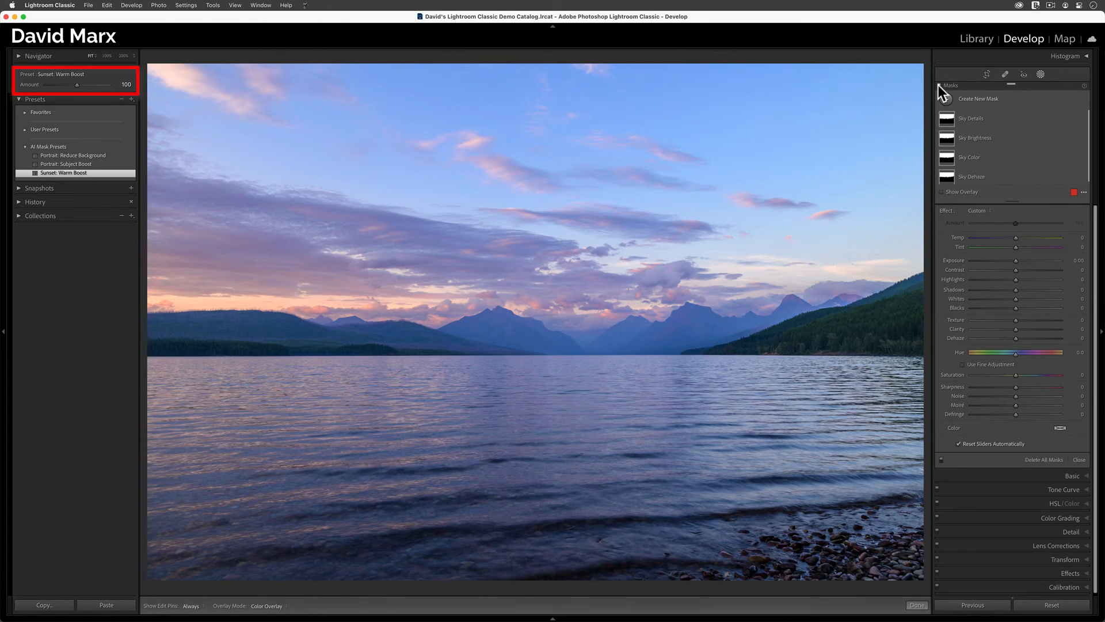
pyautogui.moveTo(217, 262)
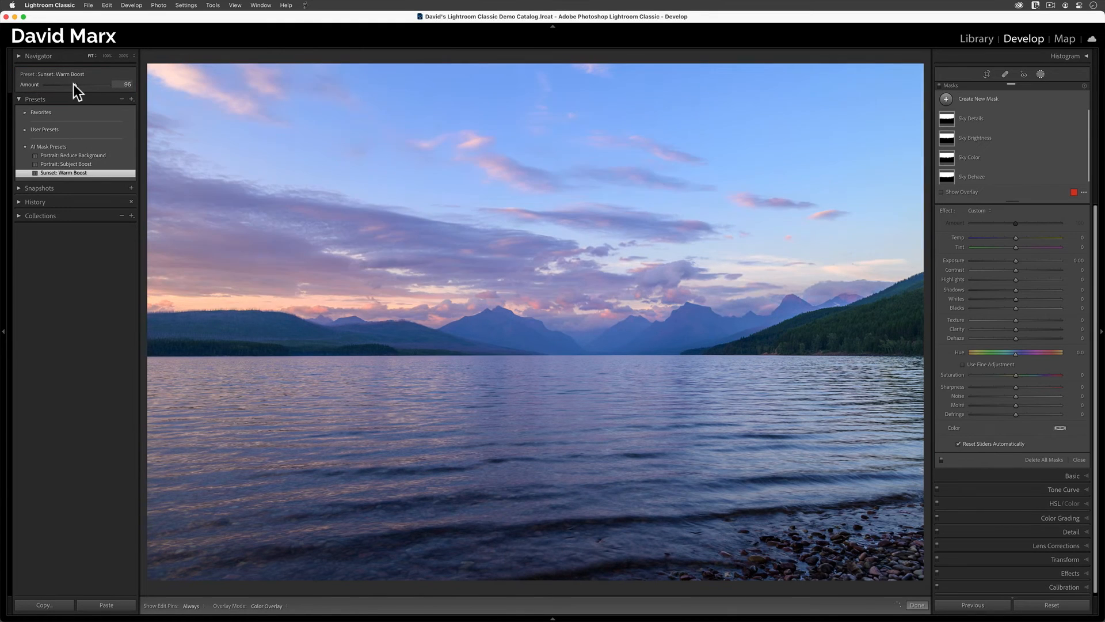
# Raise the Sunset: Warm Boost preset Amount slider to 200 on the lake photo
pyautogui.moveTo(85, 84); pyautogui.dragTo(99, 84)
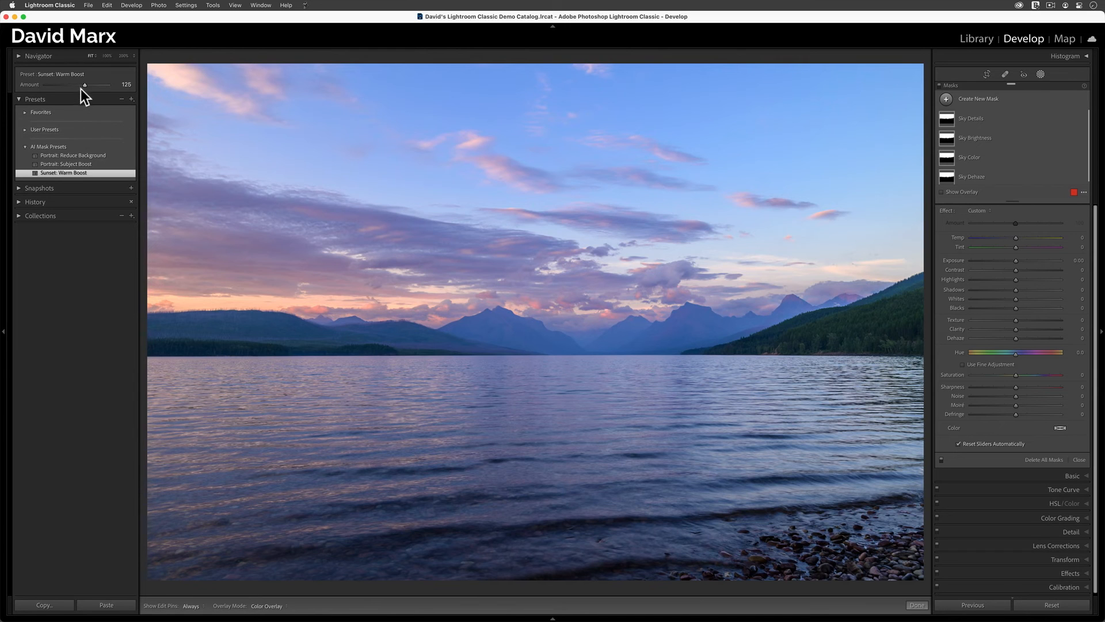
pyautogui.moveTo(84, 84); pyautogui.dragTo(110, 84)
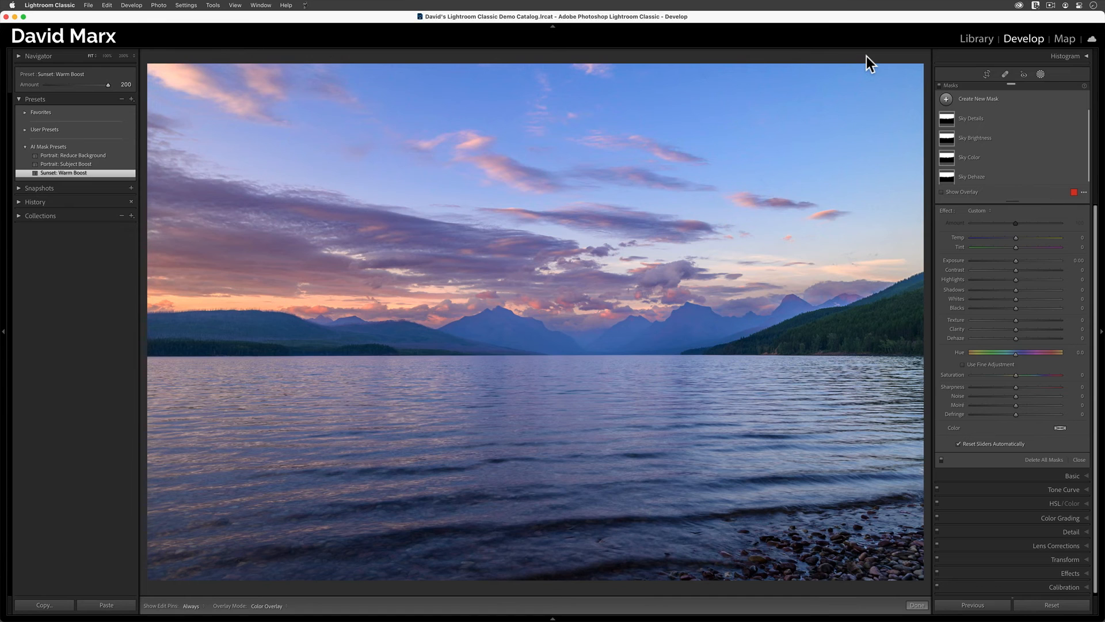
pyautogui.moveTo(993, 176)
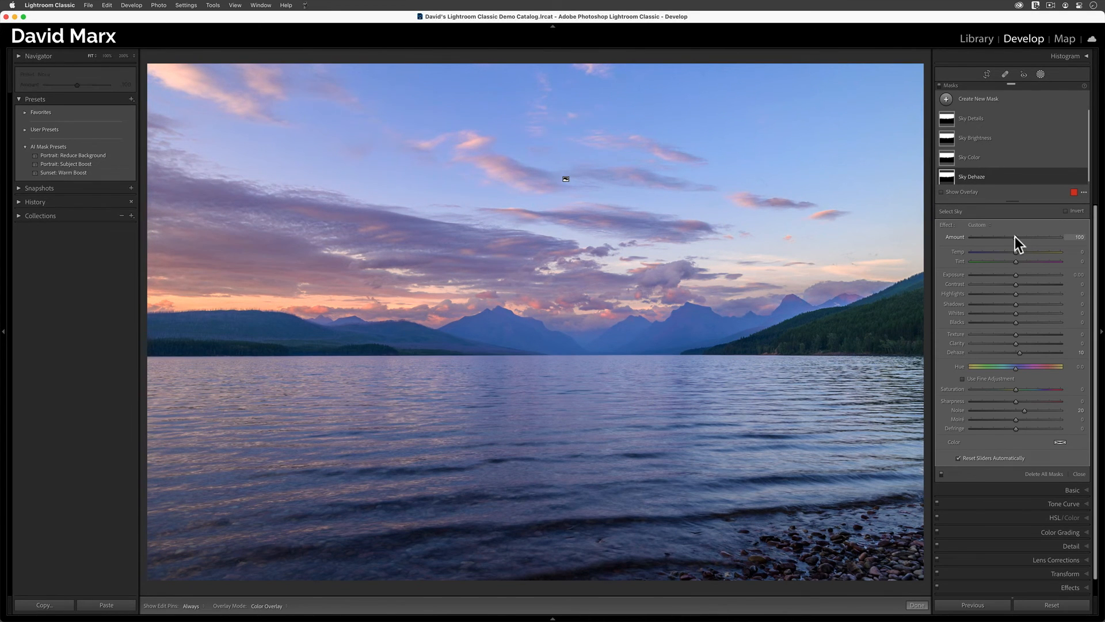
pyautogui.moveTo(1026, 149)
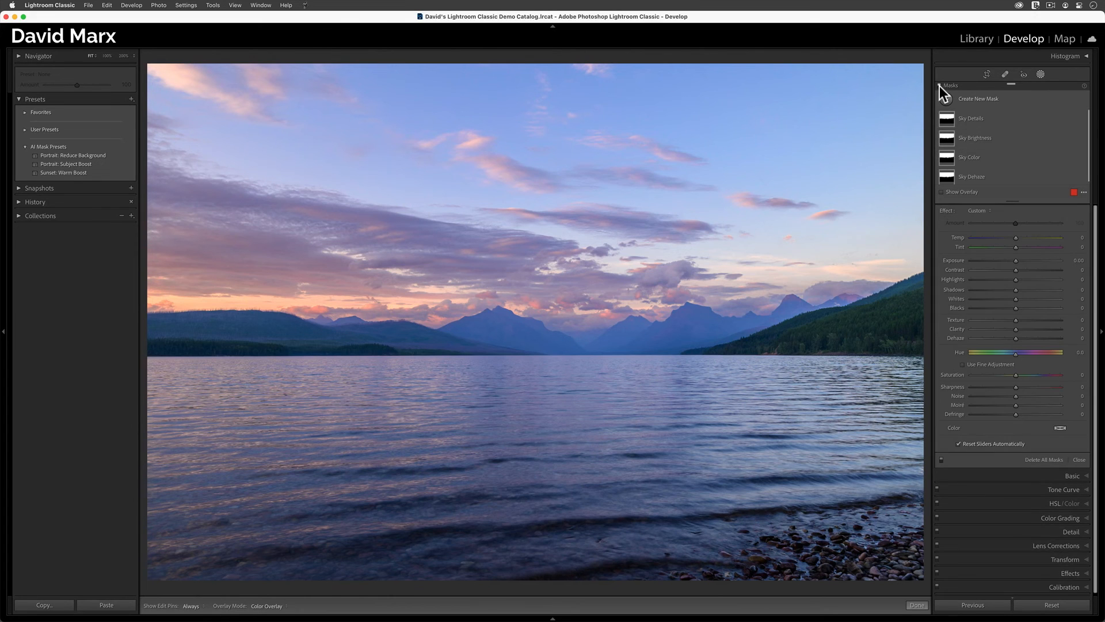
pyautogui.moveTo(918, 230)
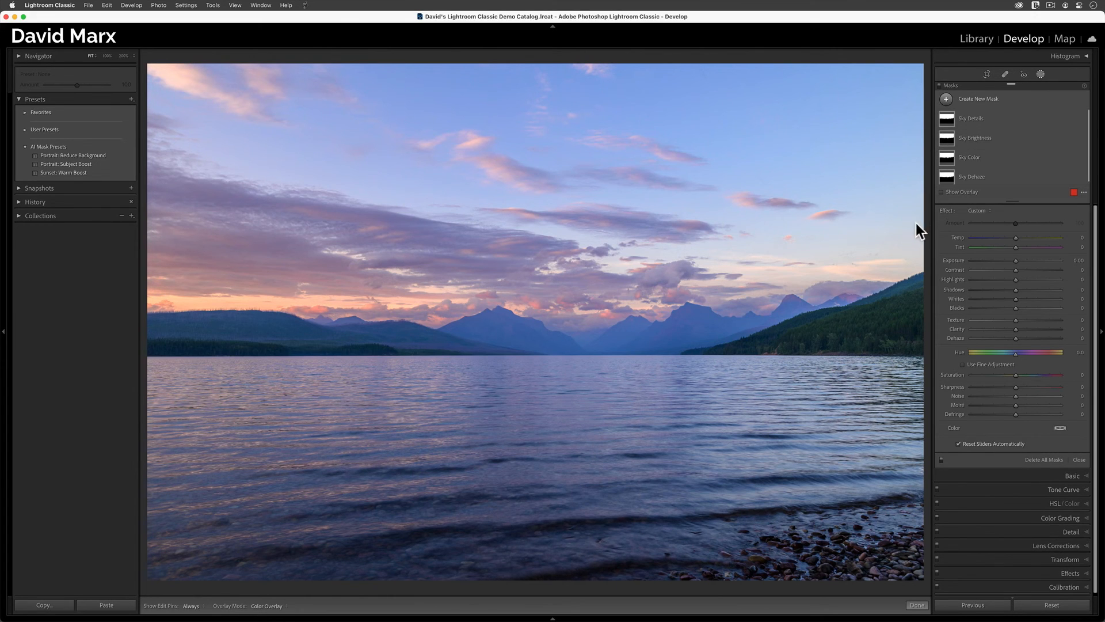
pyautogui.moveTo(931, 246)
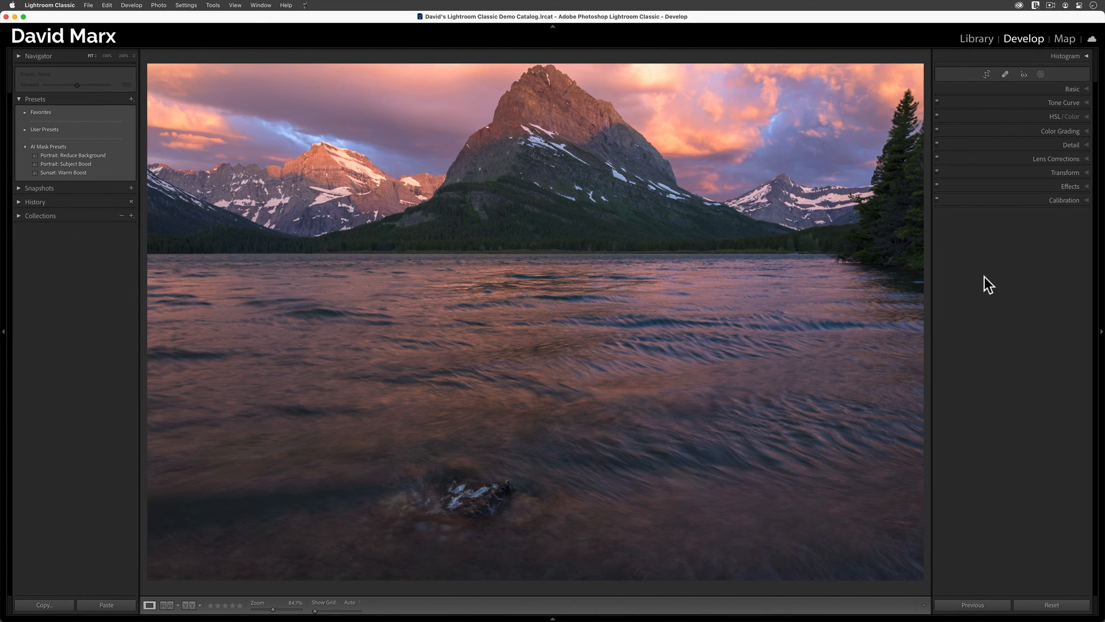
pyautogui.moveTo(660, 275)
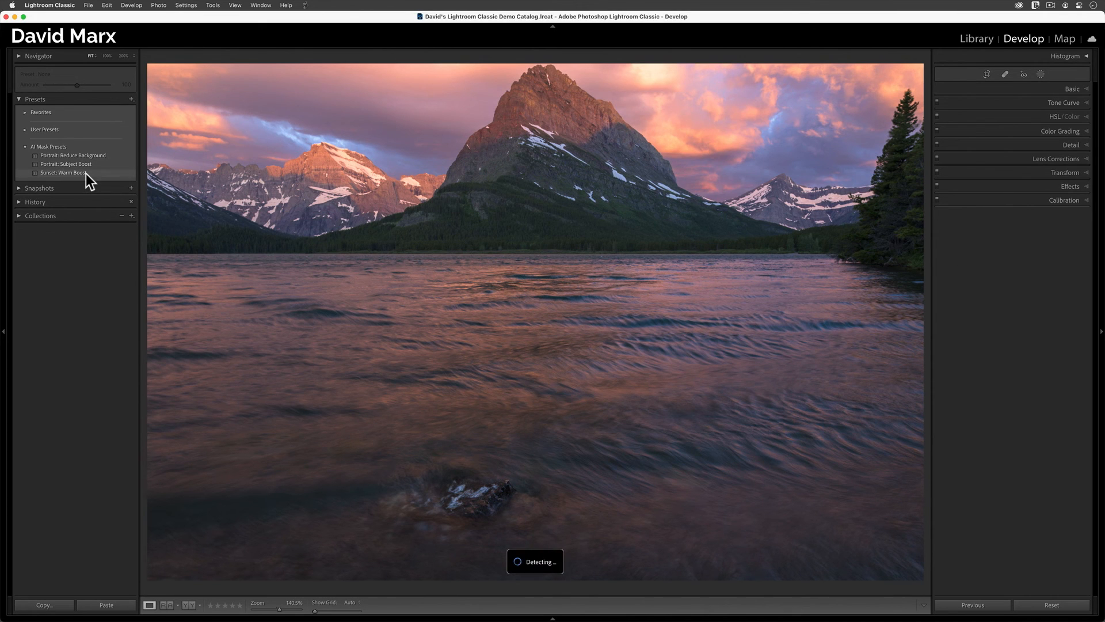
# Apply Sunset: Warm Boost at amount 100 to the mountain sunrise photo
pyautogui.click(63, 173)
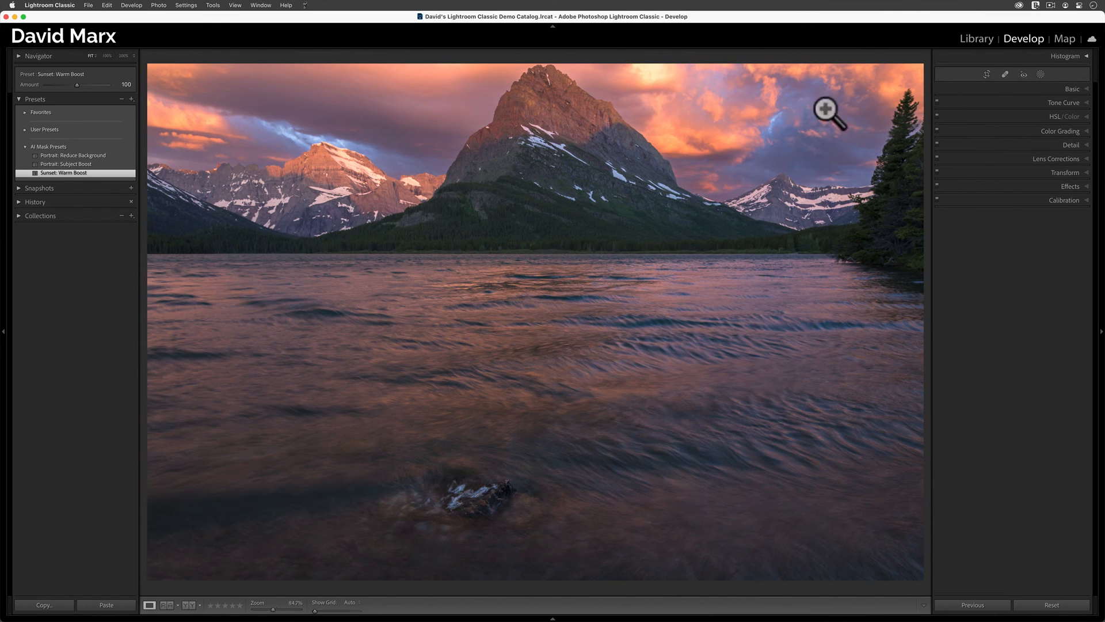
pyautogui.click(1040, 73)
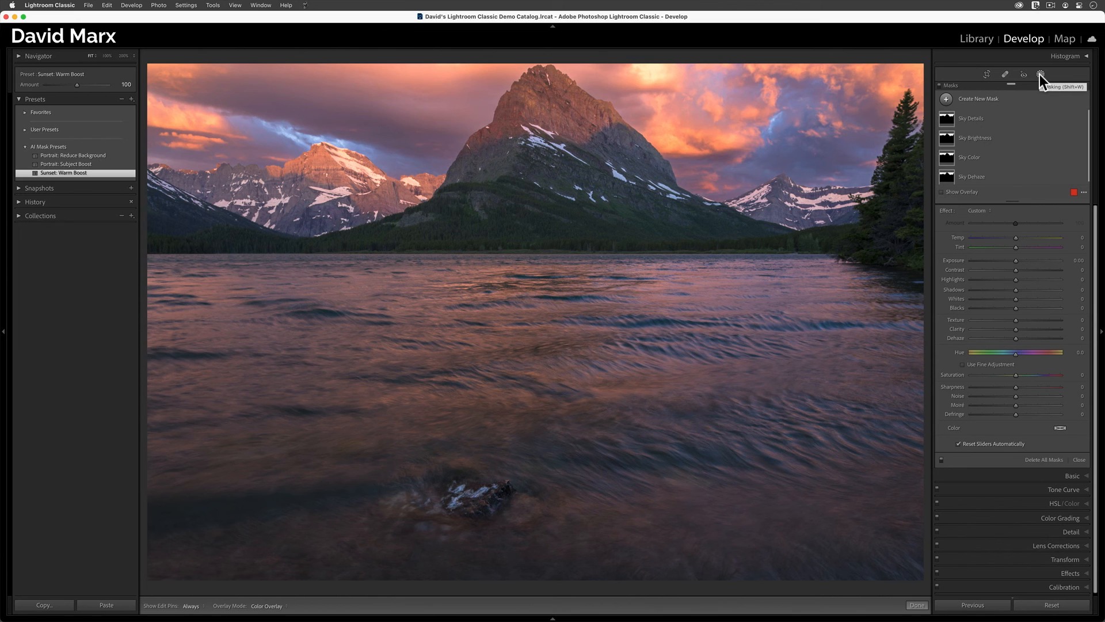
pyautogui.moveTo(84, 102)
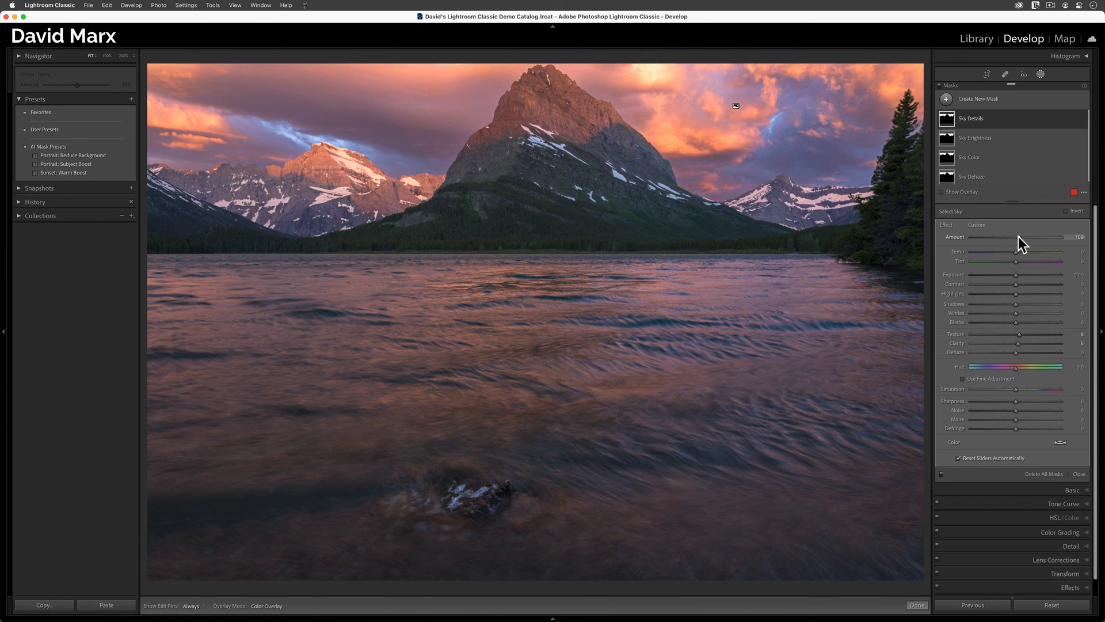
pyautogui.moveTo(1021, 243)
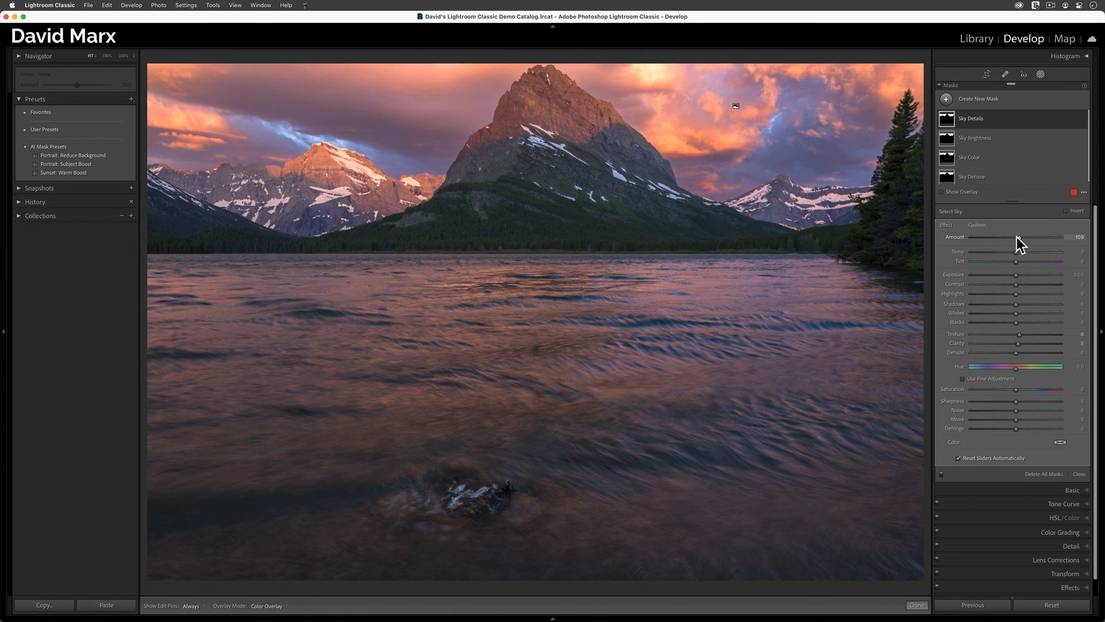